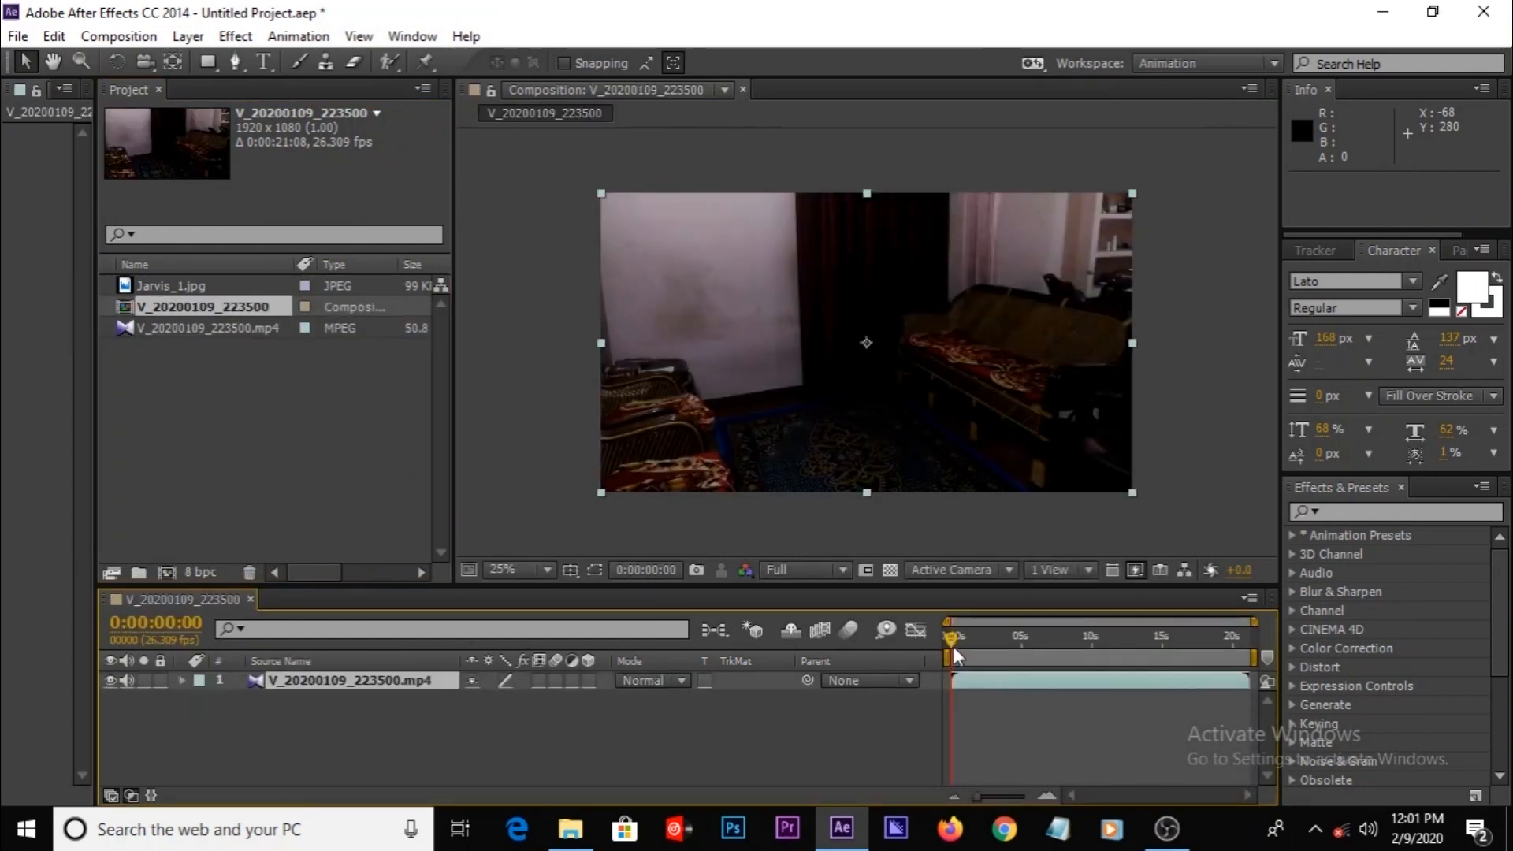
# Place Jarvis_1.jpg above the room video and split its layer at 7:05, where the hand rises
pyautogui.moveTo(955, 638); pyautogui.dragTo(994, 637)
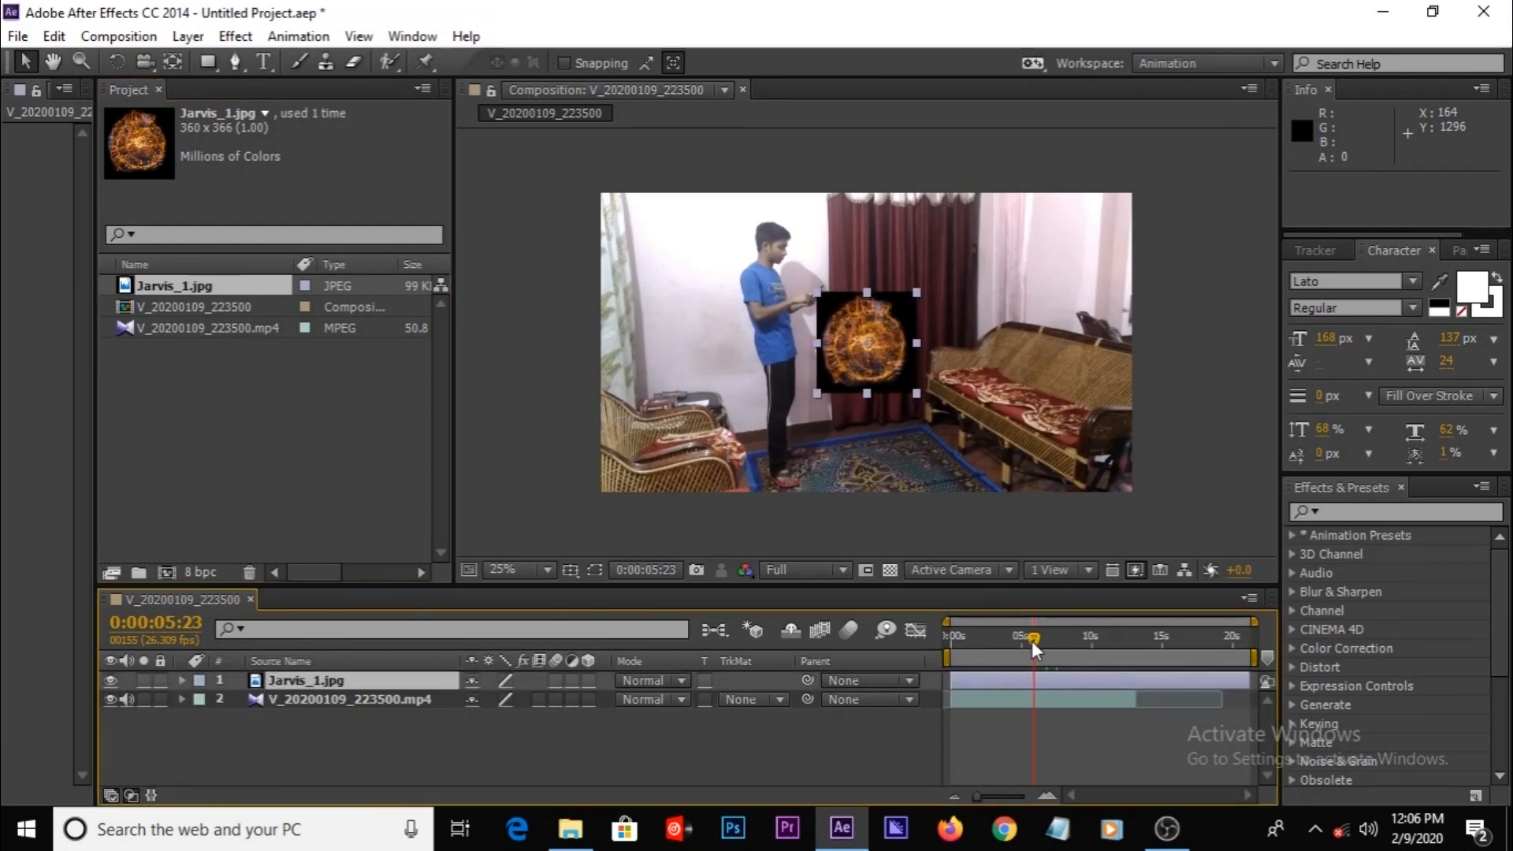
pyautogui.moveTo(1033, 637); pyautogui.dragTo(1019, 637)
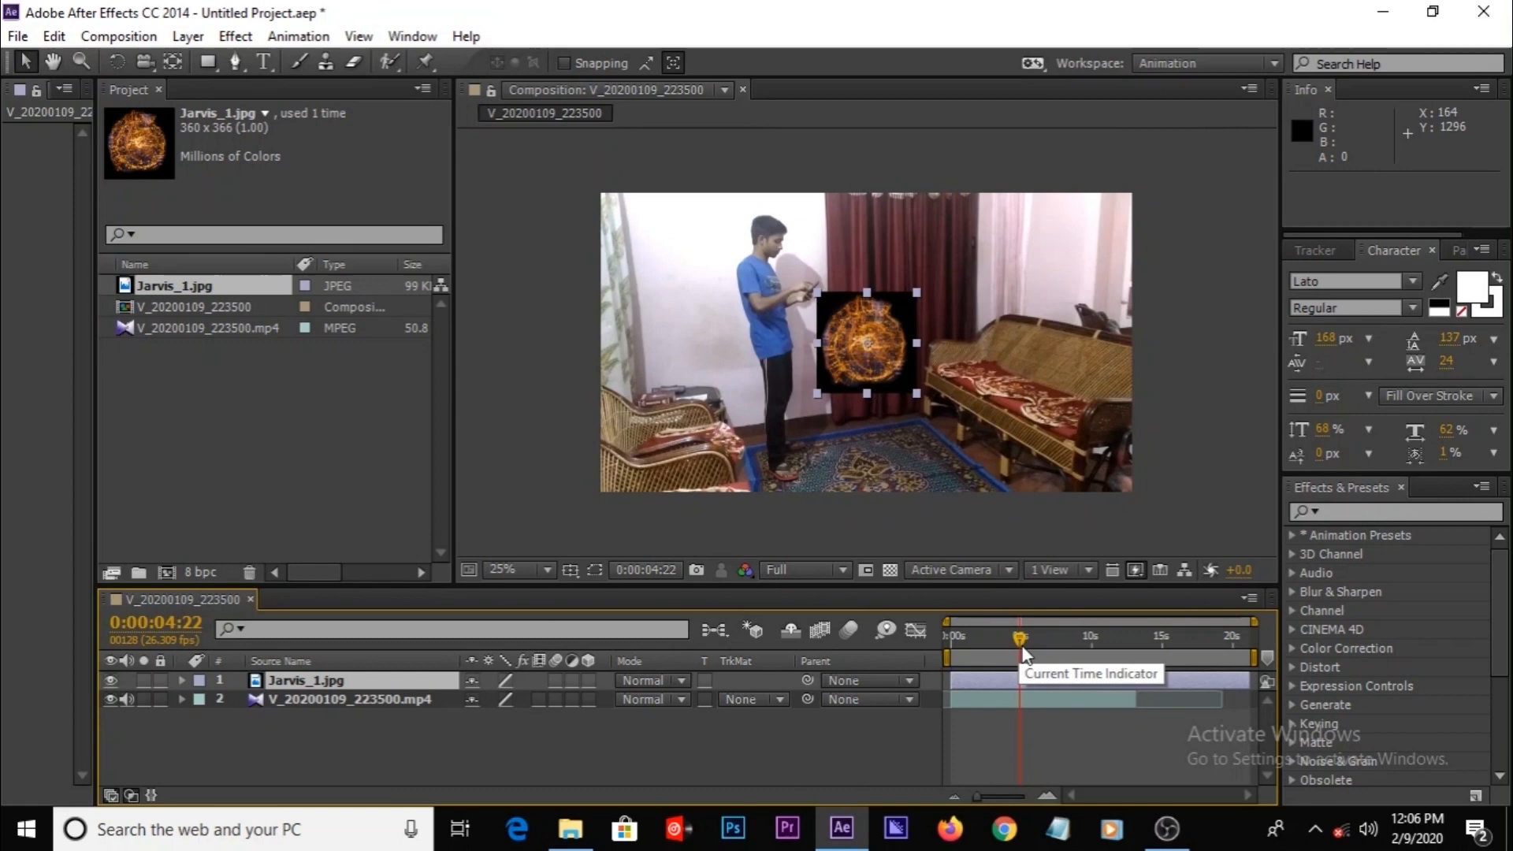
pyautogui.moveTo(1022, 637); pyautogui.dragTo(1034, 637)
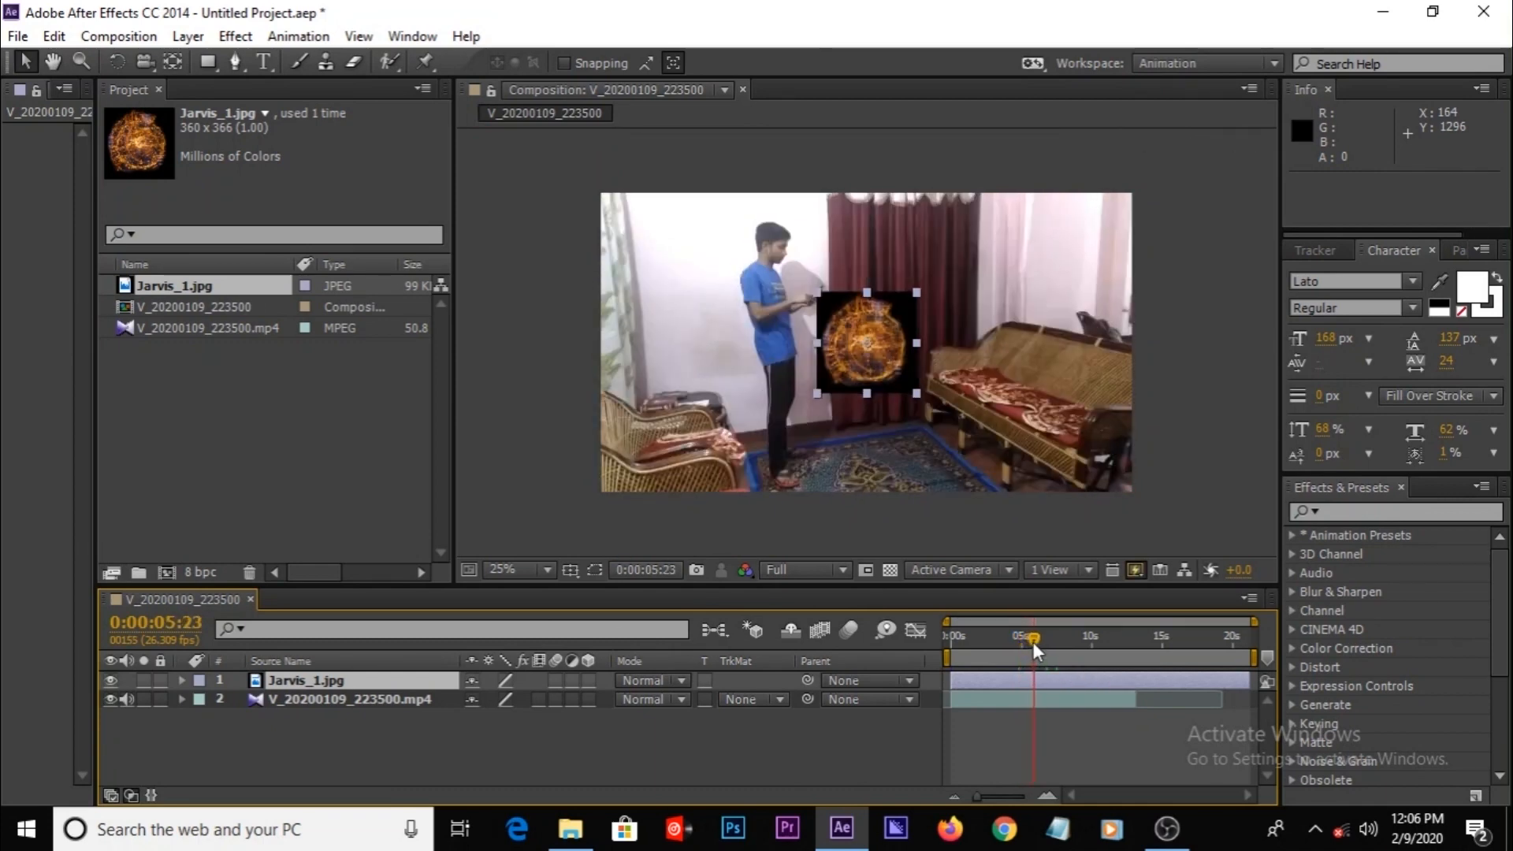
pyautogui.moveTo(1032, 637); pyautogui.dragTo(1042, 637)
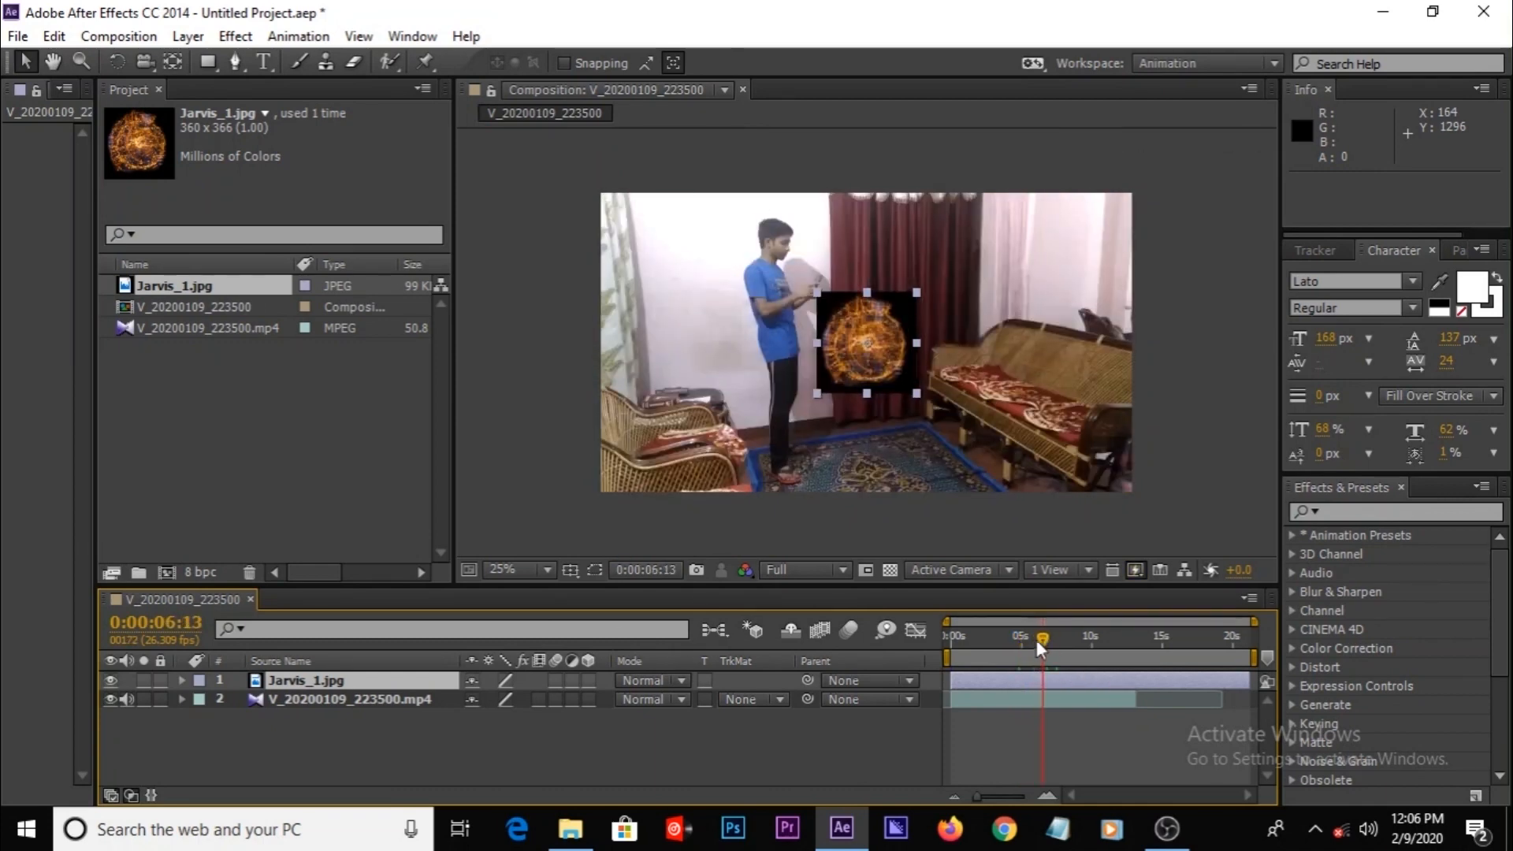
pyautogui.moveTo(1042, 638); pyautogui.dragTo(1059, 638)
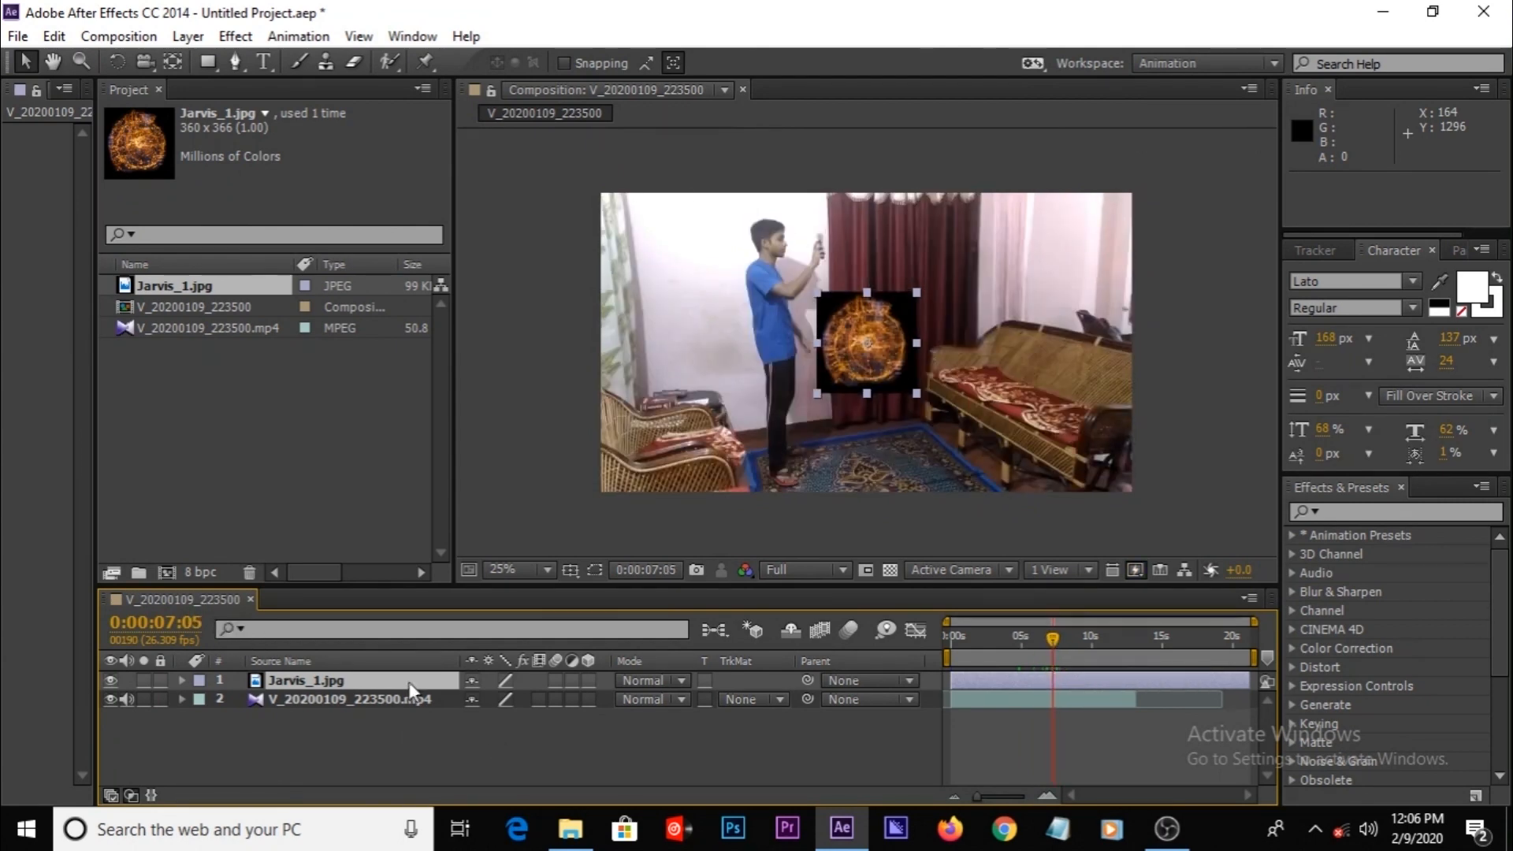
pyautogui.click(53, 36)
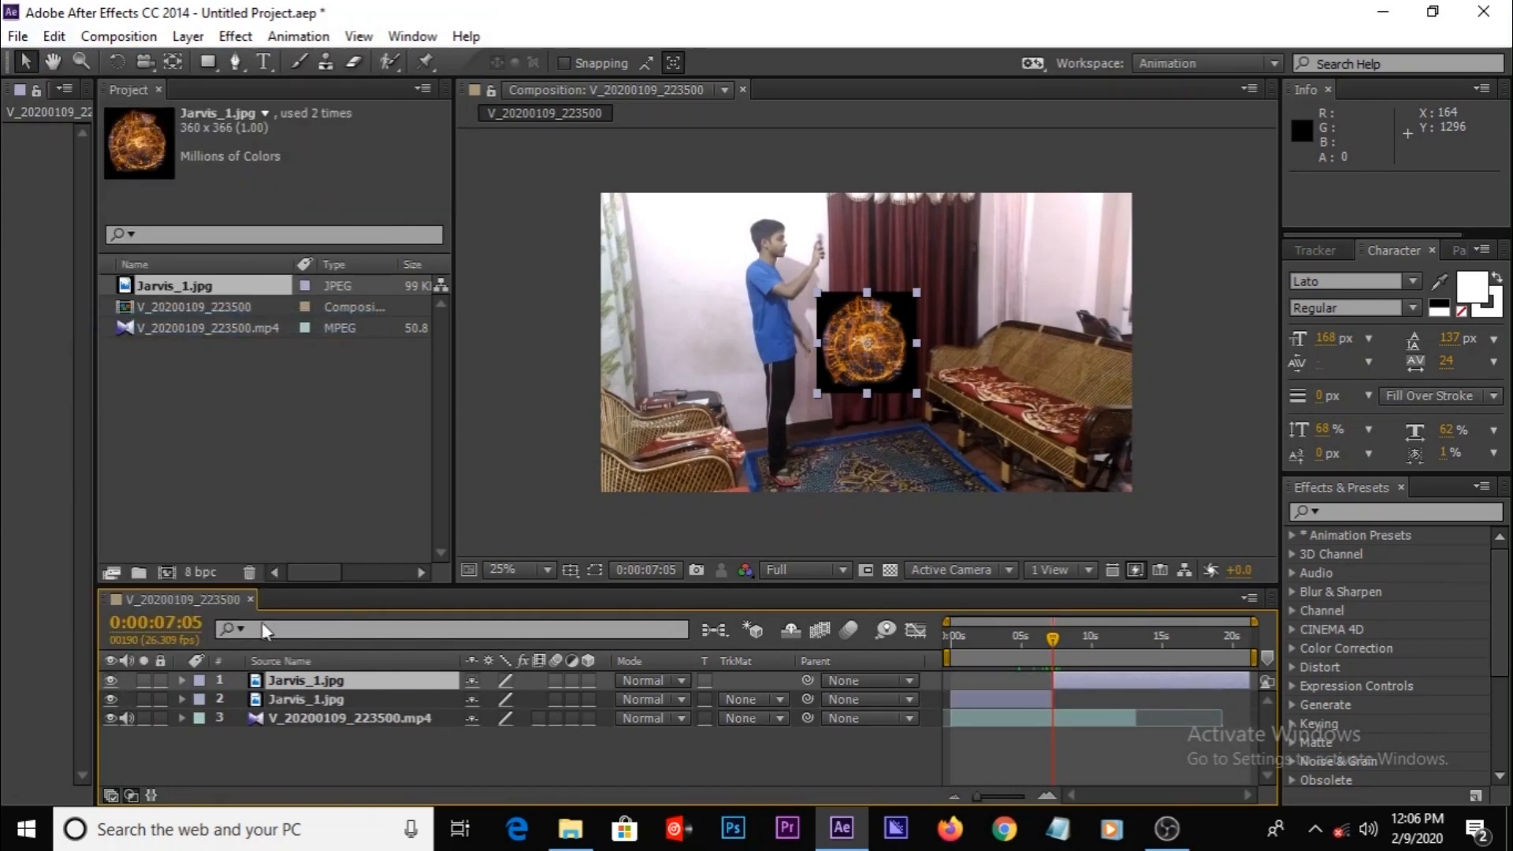
pyautogui.click(317, 699)
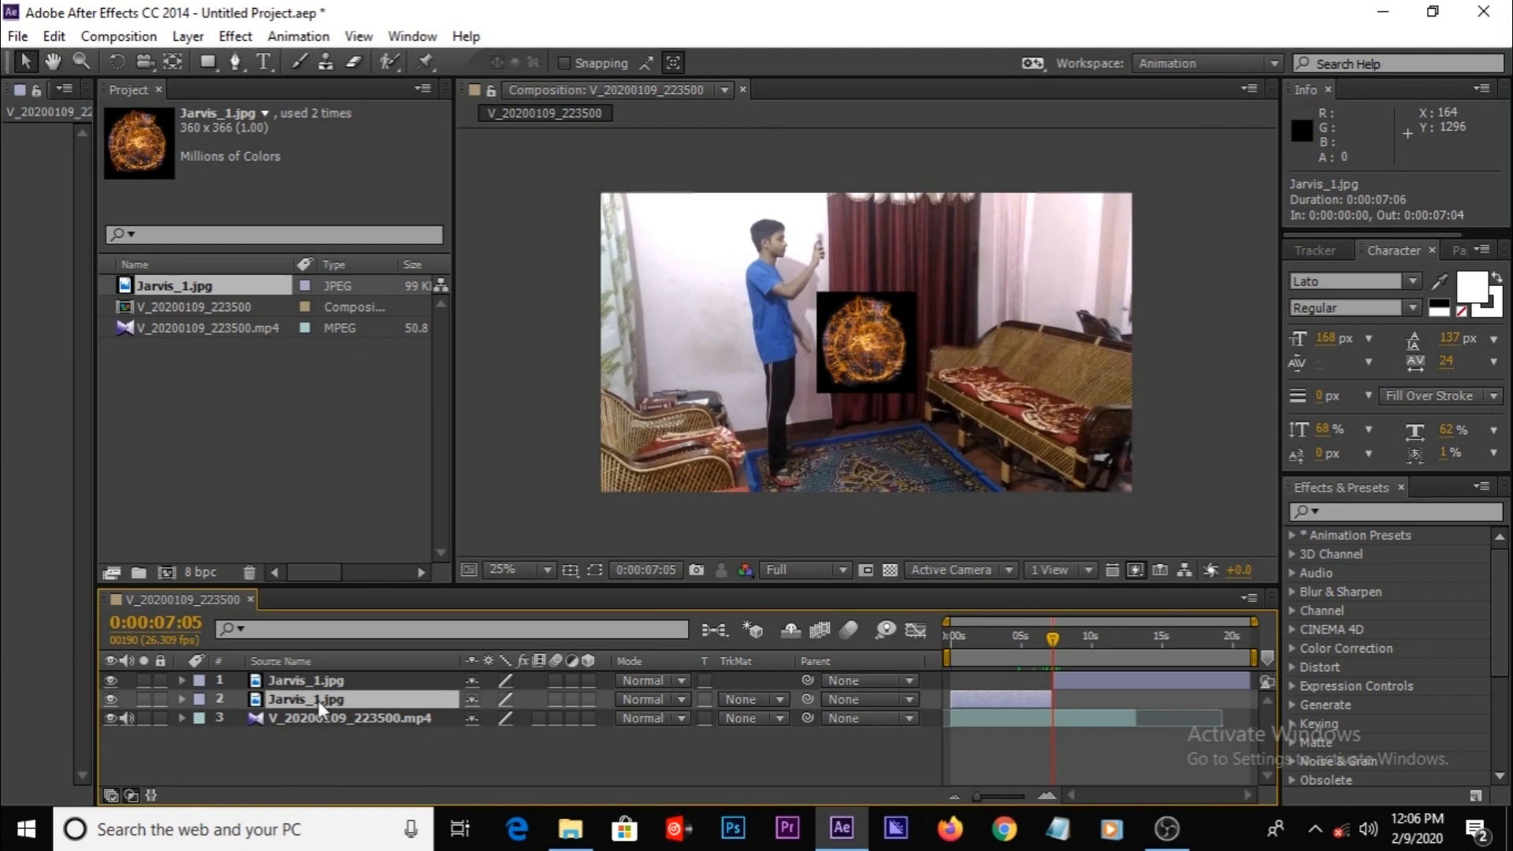
# Set the Jarvis layer's blending mode to Add so its black background disappears
pyautogui.click(652, 680)
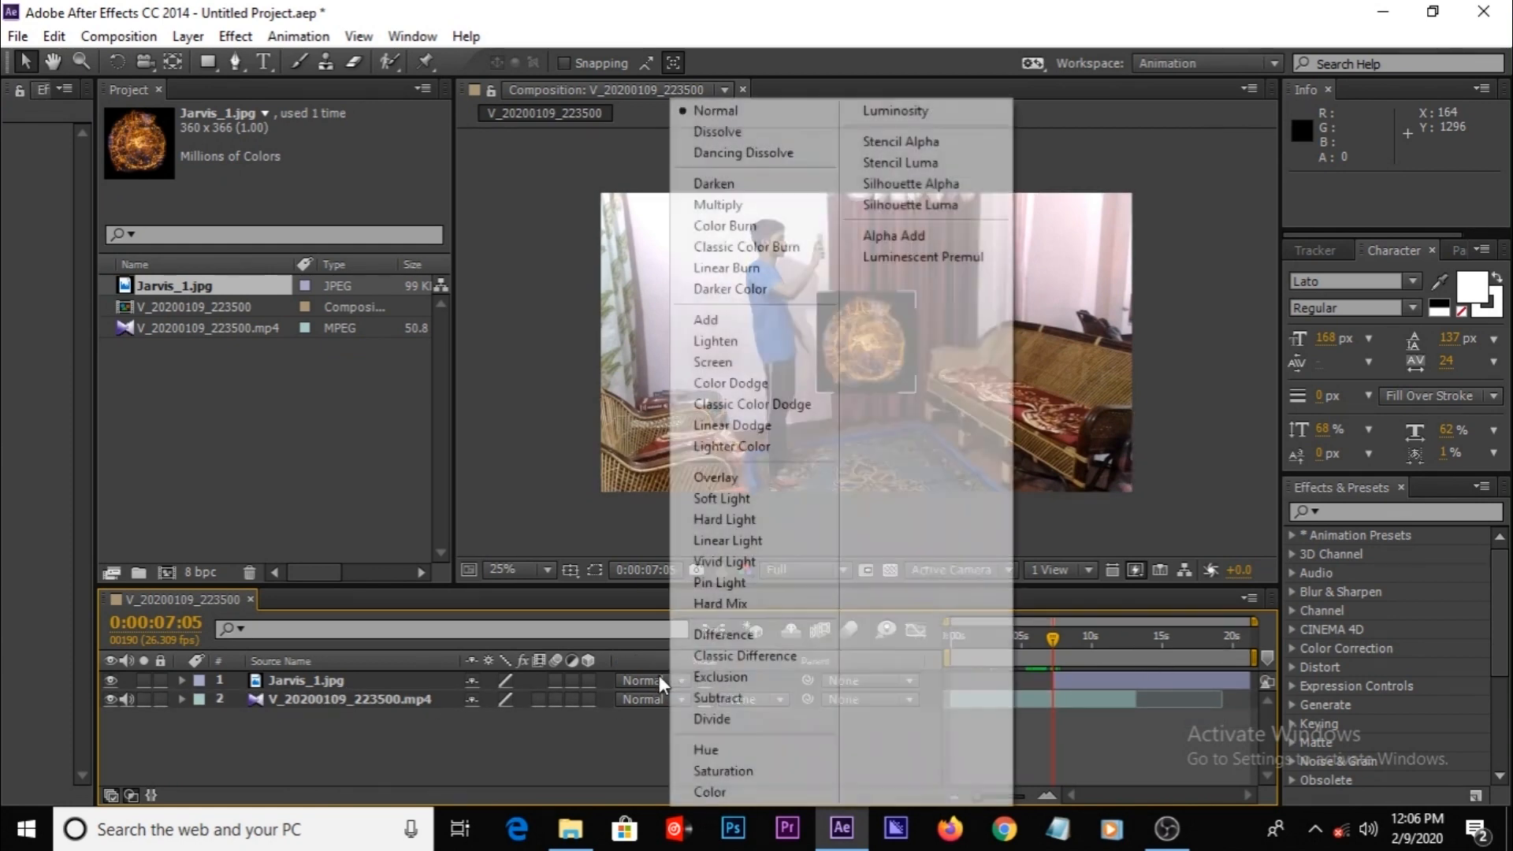
pyautogui.moveTo(749, 327)
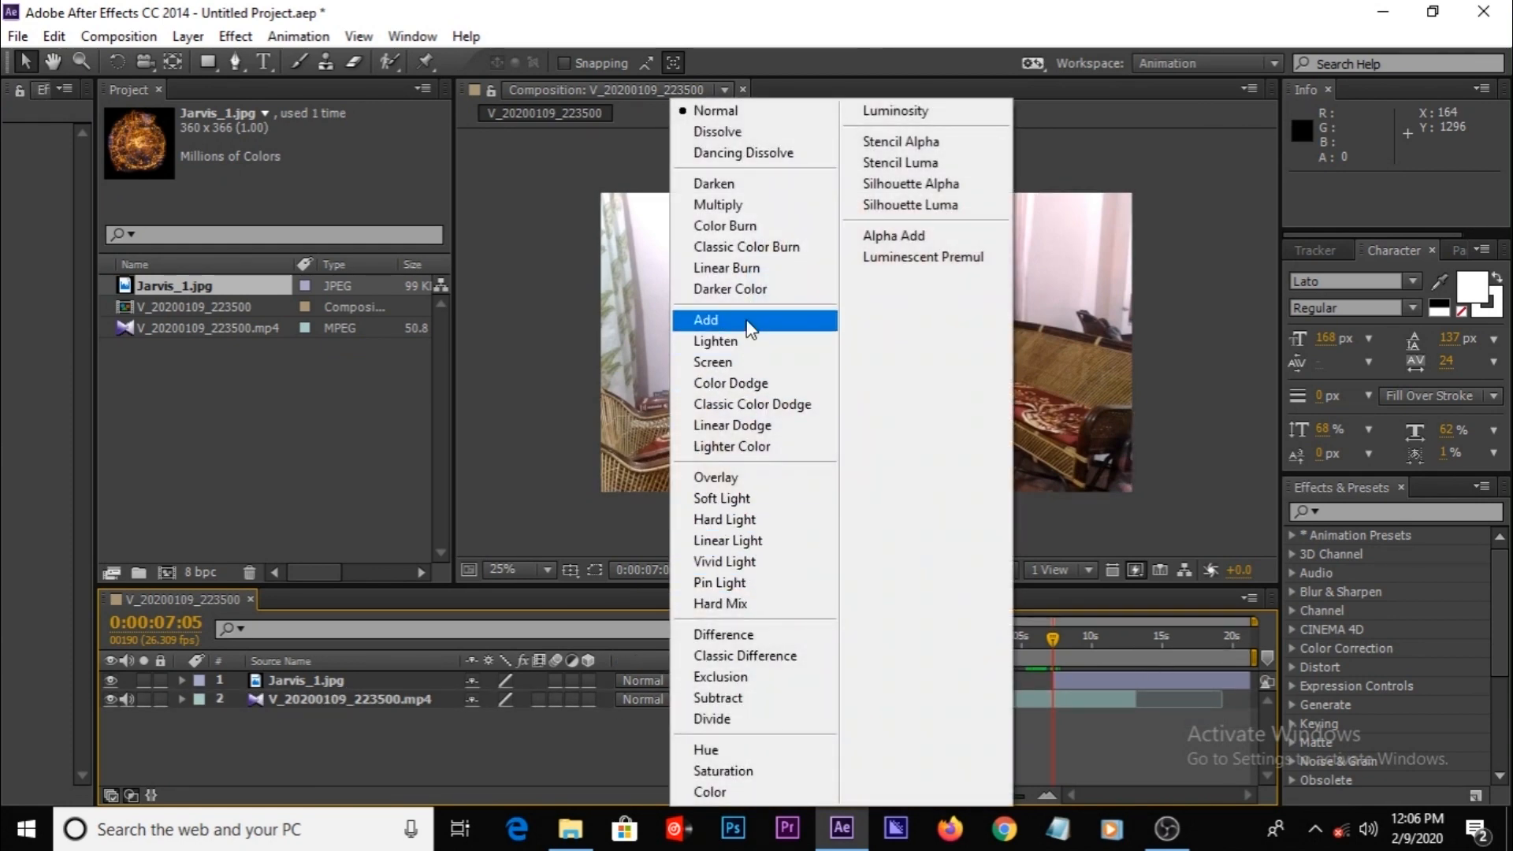
pyautogui.click(705, 320)
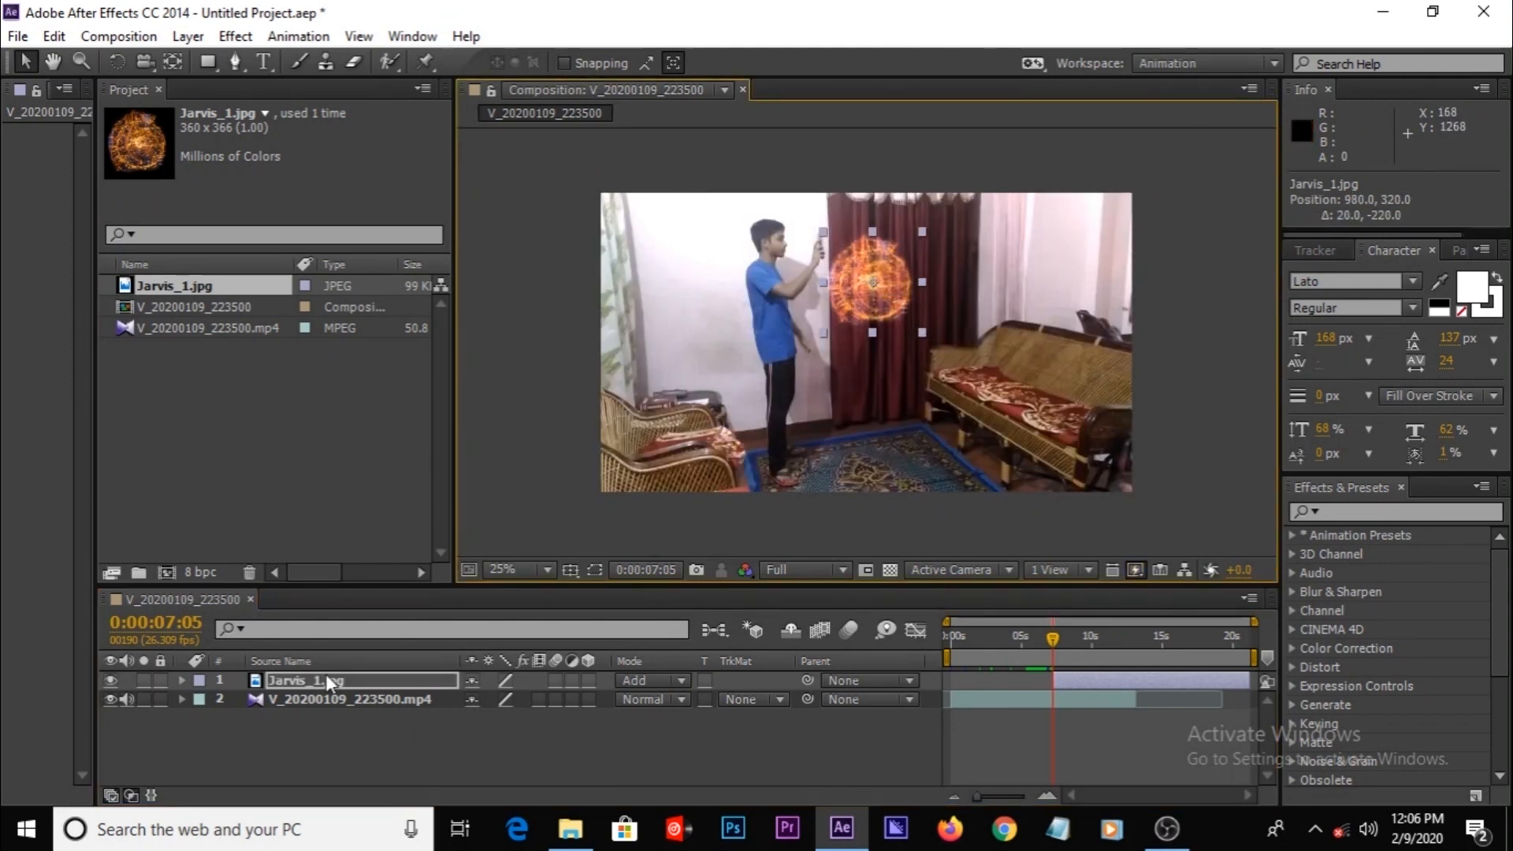
pyautogui.click(180, 680)
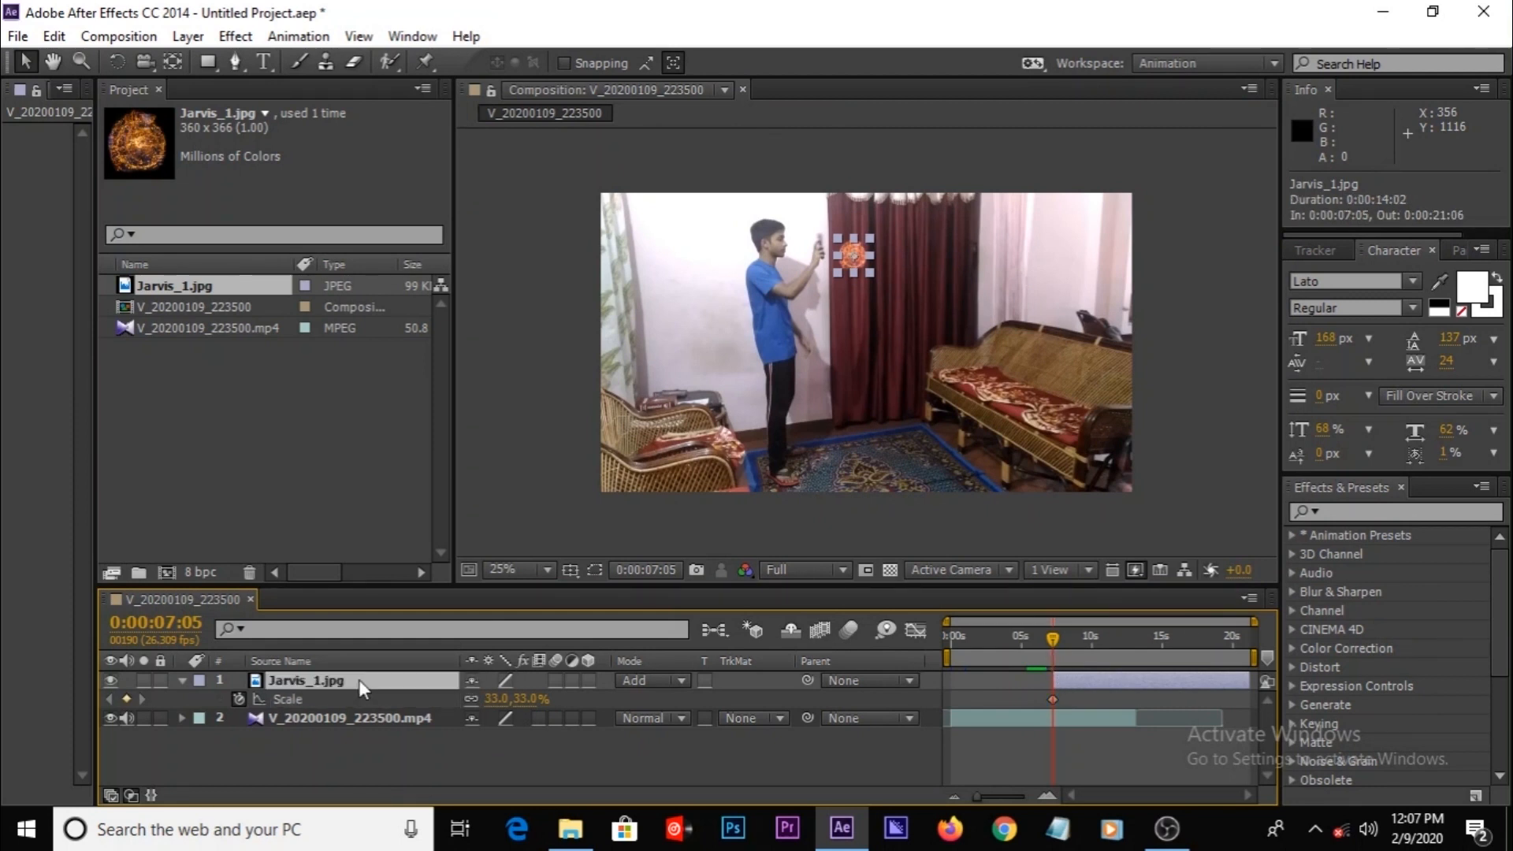
pyautogui.moveTo(368, 714)
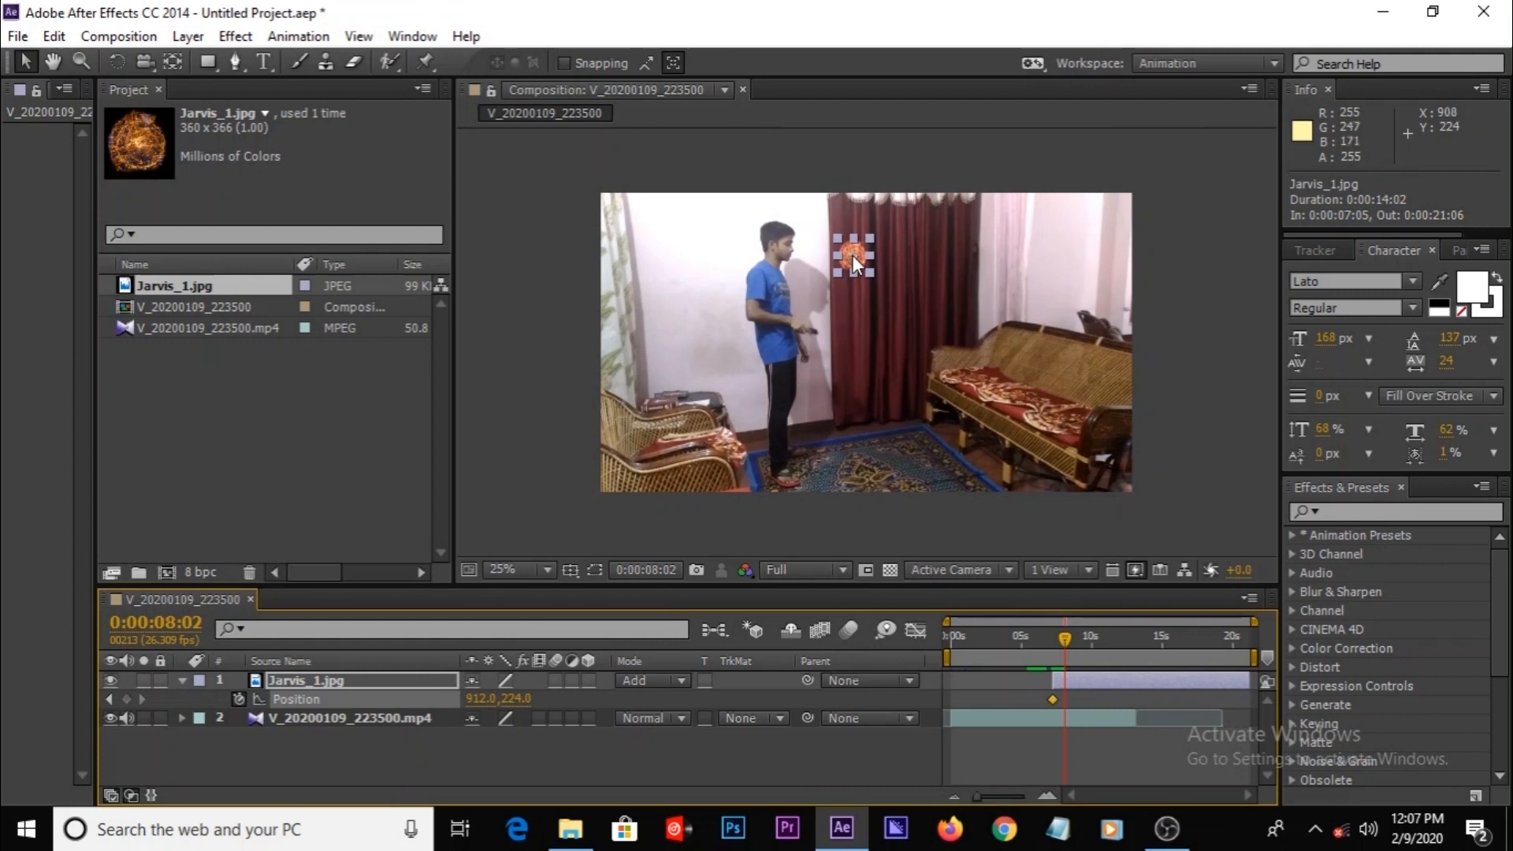
# Keyframe the portal's position moving from the hand across the curtain toward the sofa
pyautogui.moveTo(853, 254); pyautogui.dragTo(899, 284)
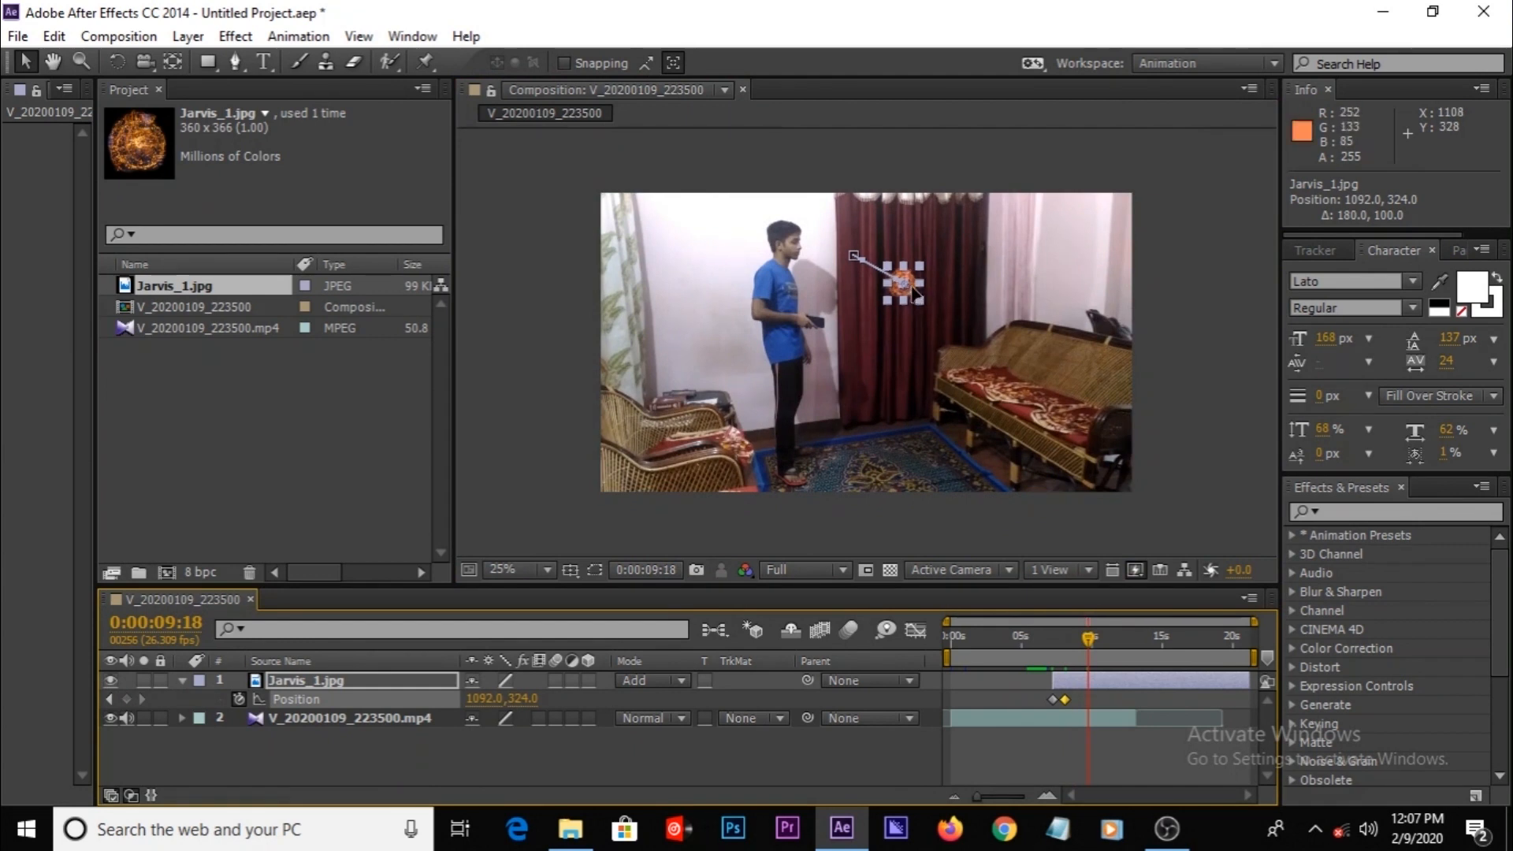
pyautogui.moveTo(902, 282); pyautogui.dragTo(970, 313)
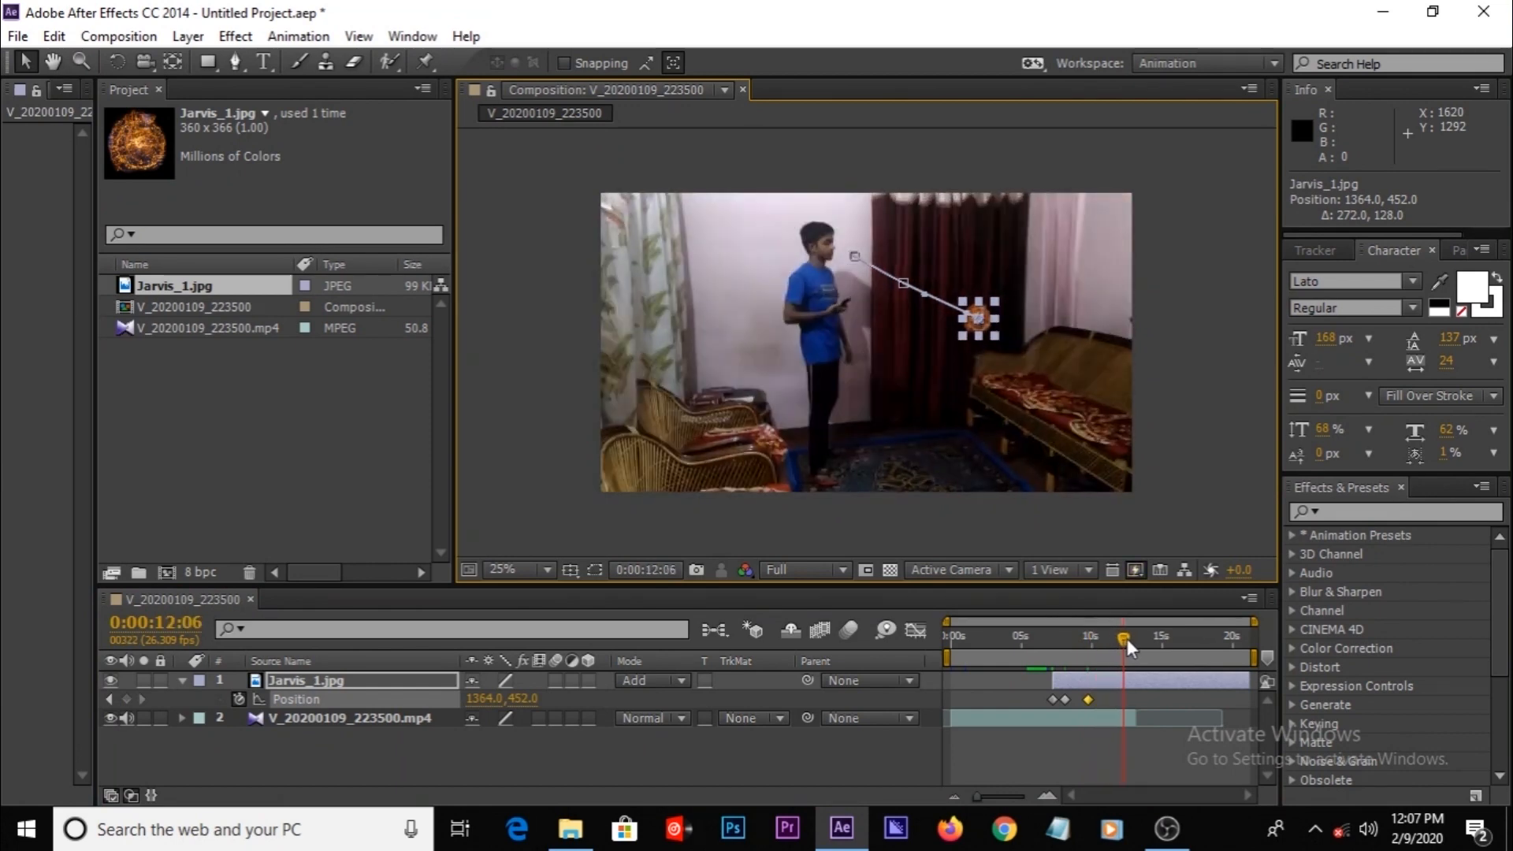
pyautogui.moveTo(1127, 637); pyautogui.dragTo(1095, 637)
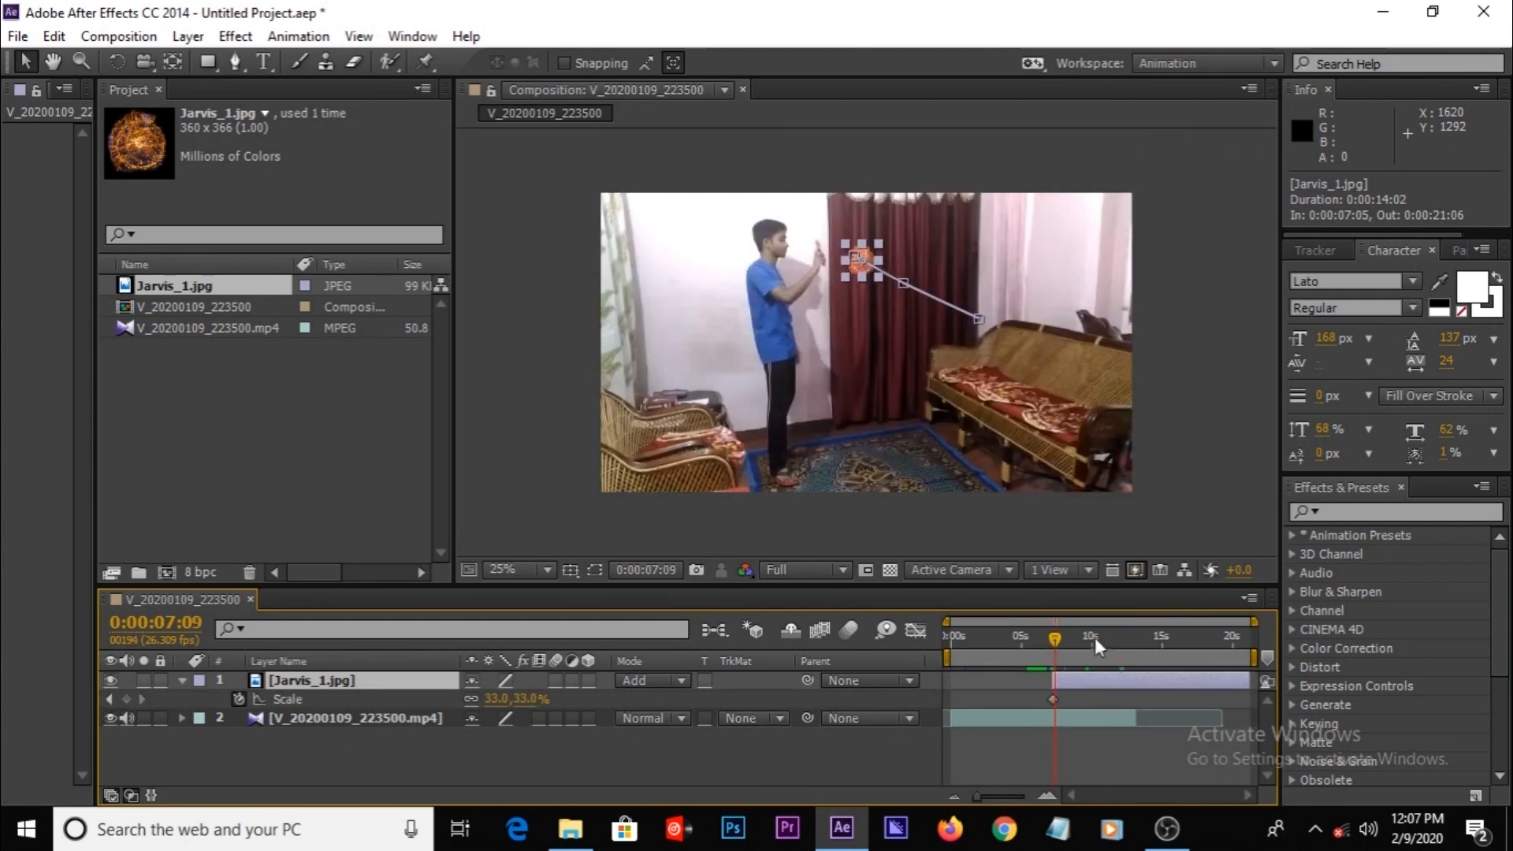
# Keyframe the portal's scale growing from 33% through 97% and 130% upward as it moves
pyautogui.moveTo(1096, 639); pyautogui.dragTo(1062, 639)
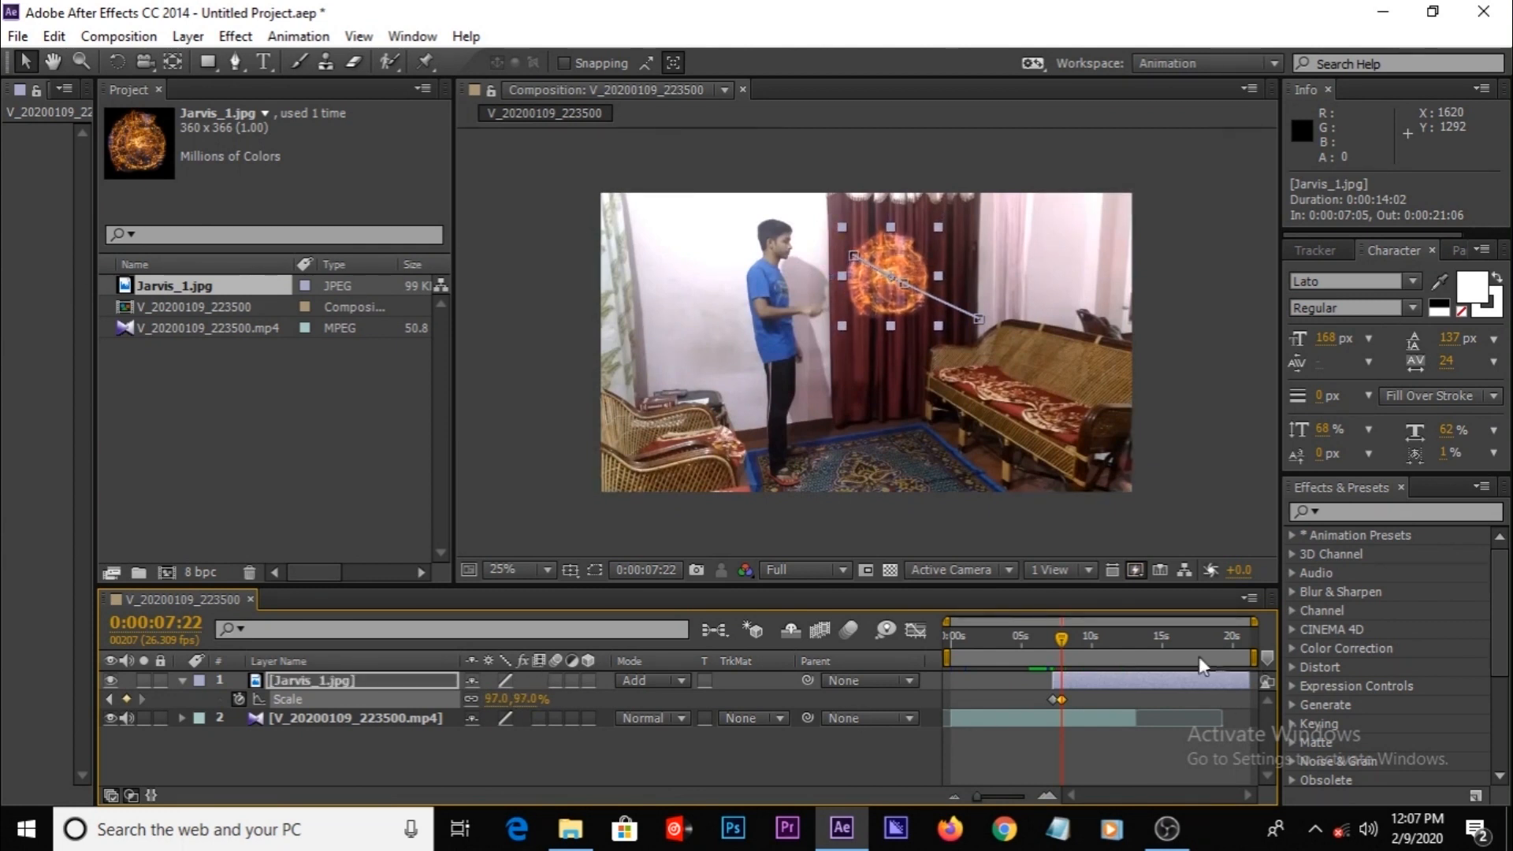
pyautogui.moveTo(1059, 635); pyautogui.dragTo(1076, 635)
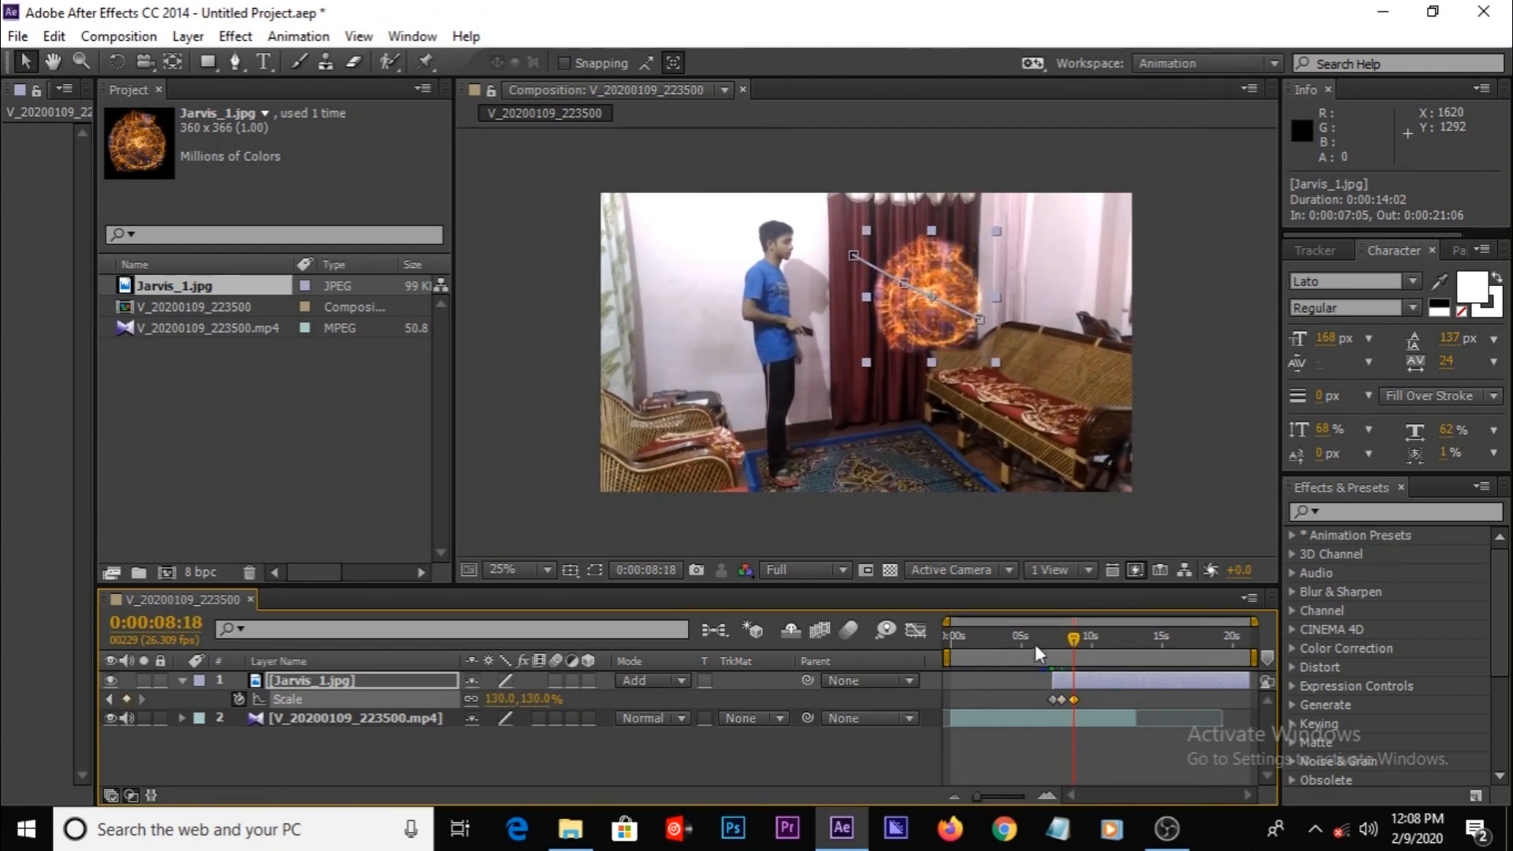
pyautogui.moveTo(1070, 637); pyautogui.dragTo(1091, 636)
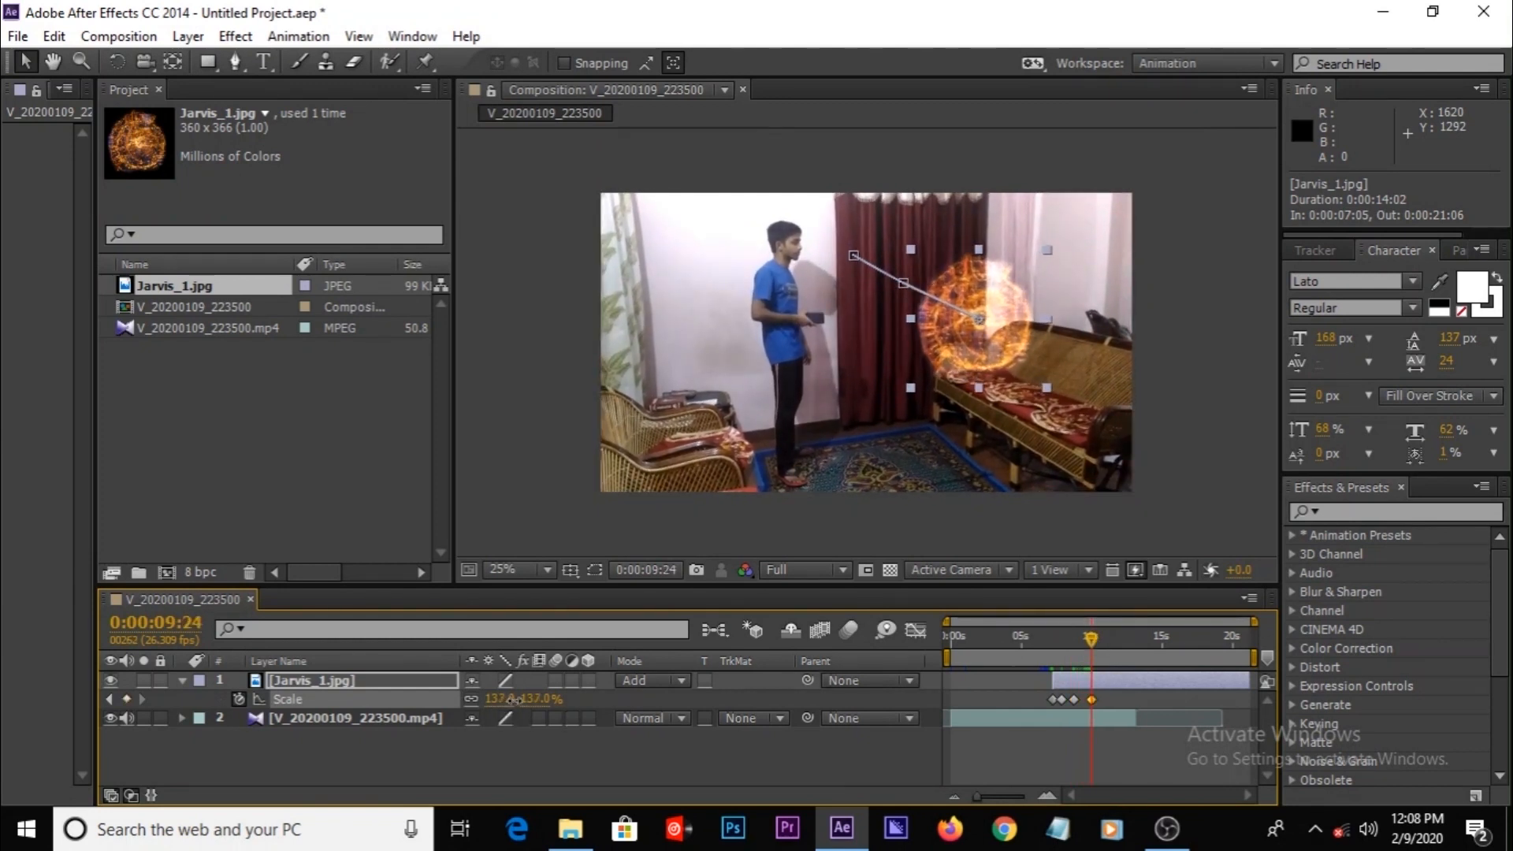
pyautogui.moveTo(516, 699); pyautogui.dragTo(491, 699)
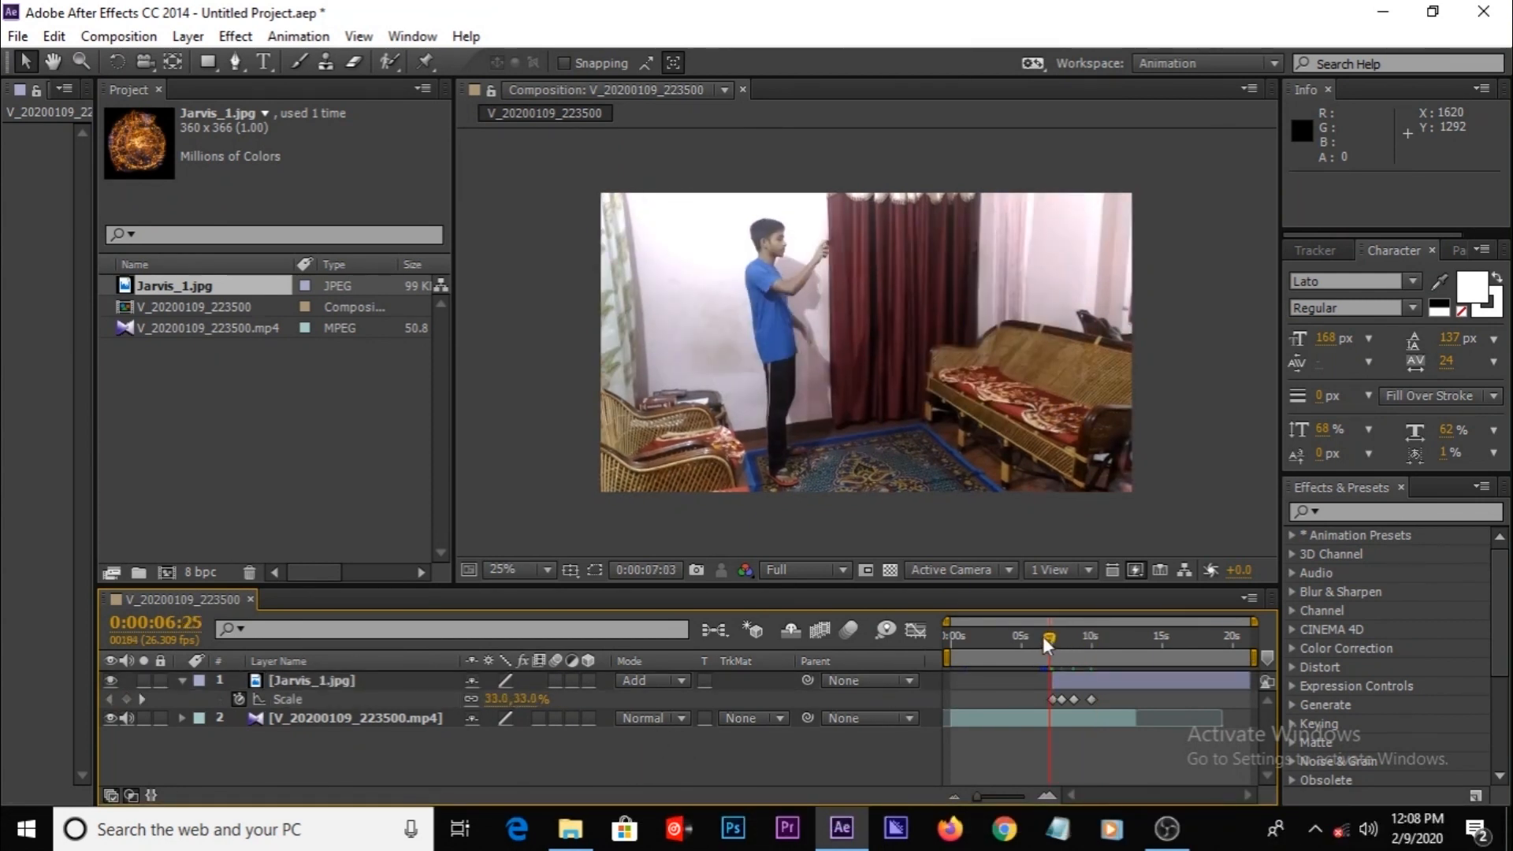
# Scrub the timeline from before the portal appears to its fully grown state
pyautogui.moveTo(1049, 642); pyautogui.dragTo(1106, 642)
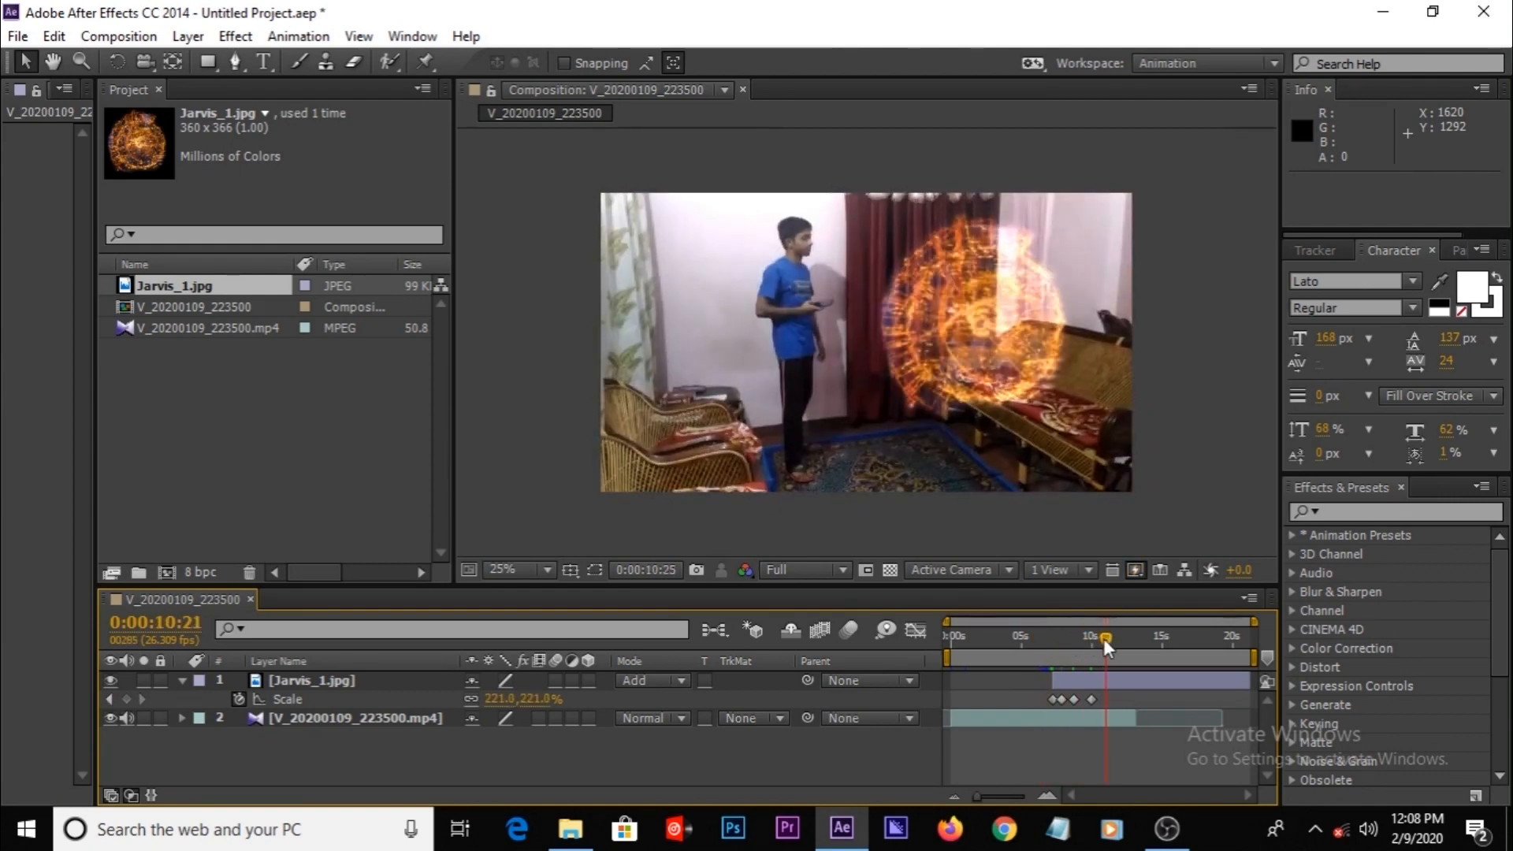
pyautogui.moveTo(1106, 644); pyautogui.dragTo(1088, 645)
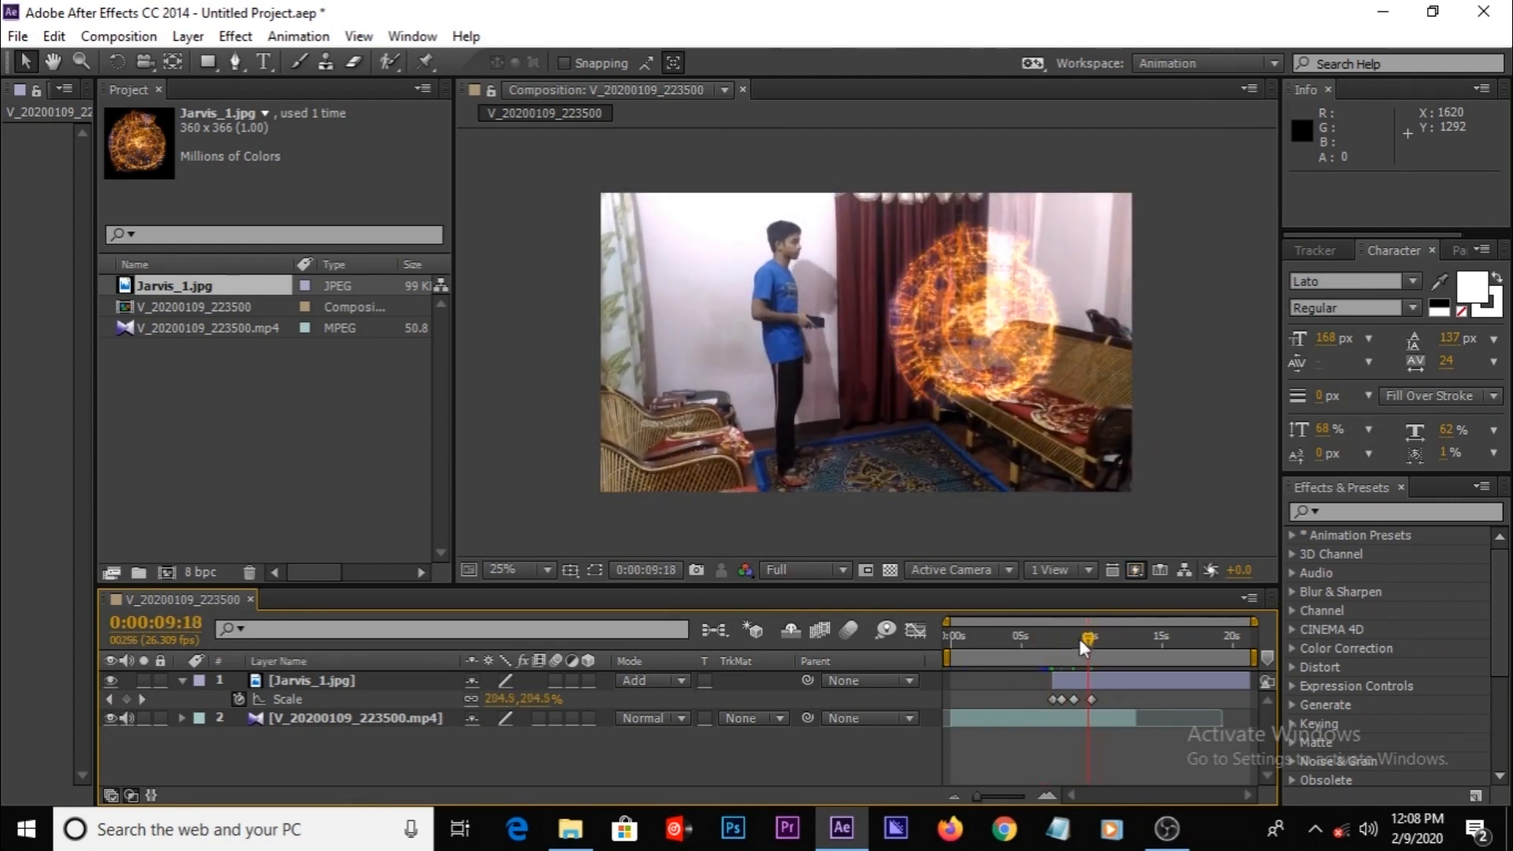
pyautogui.click(1056, 637)
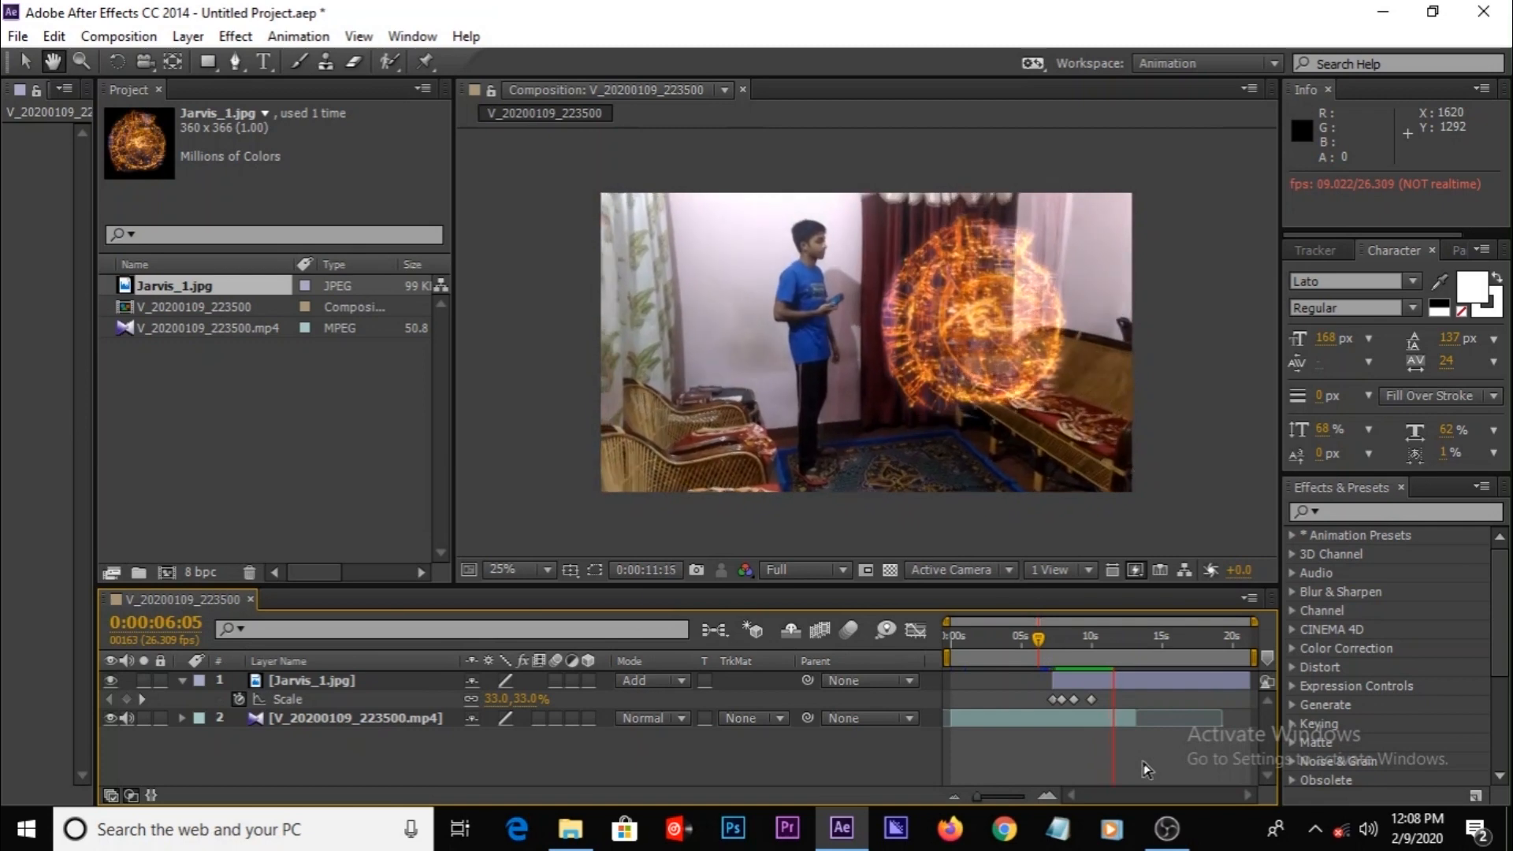
pyautogui.moveTo(1035, 637); pyautogui.dragTo(1117, 637)
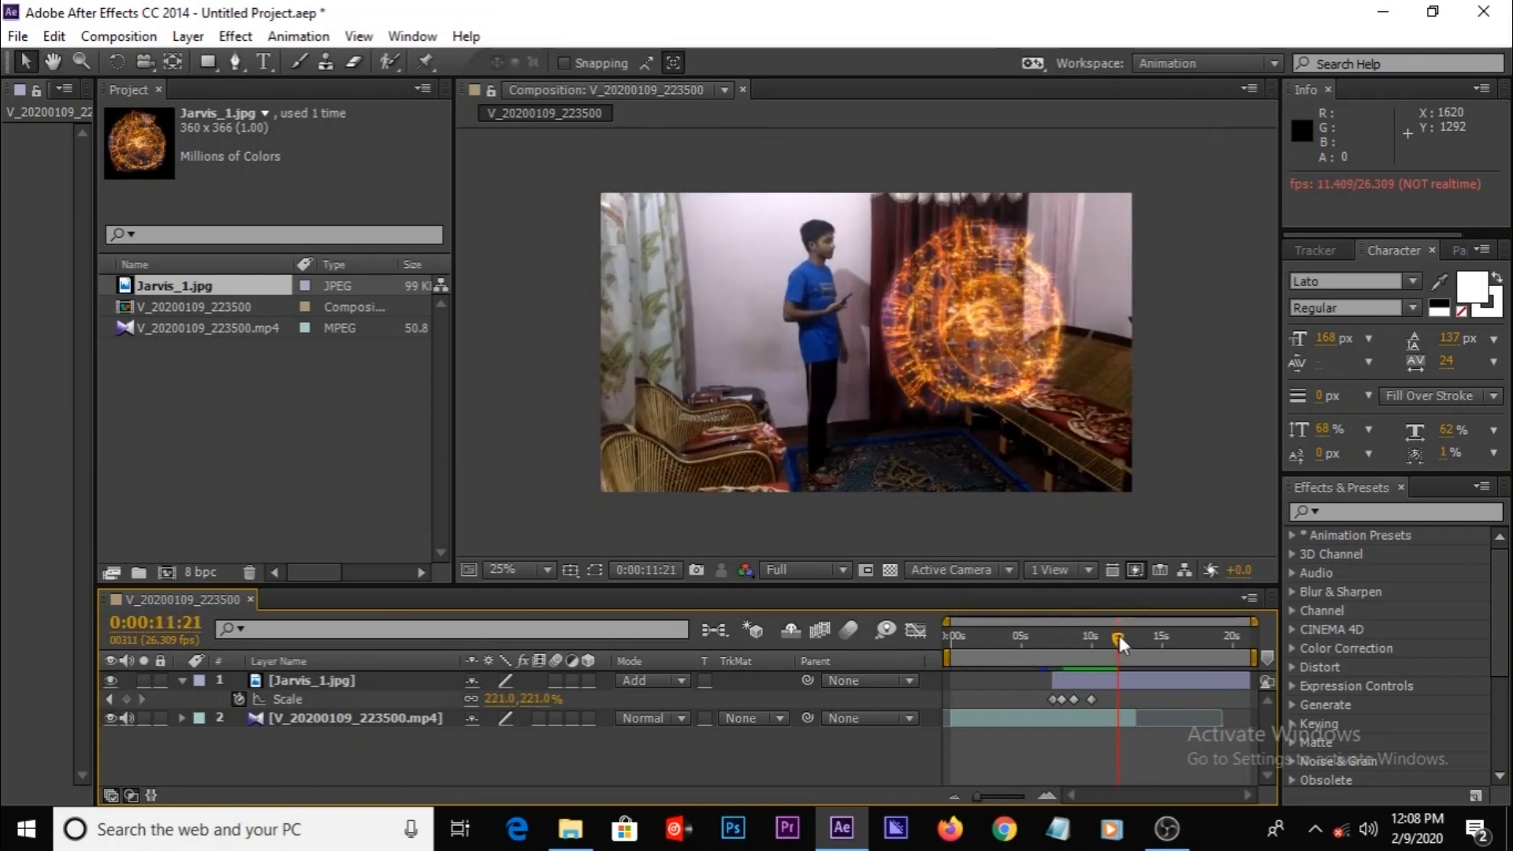
pyautogui.moveTo(1119, 641); pyautogui.dragTo(1107, 641)
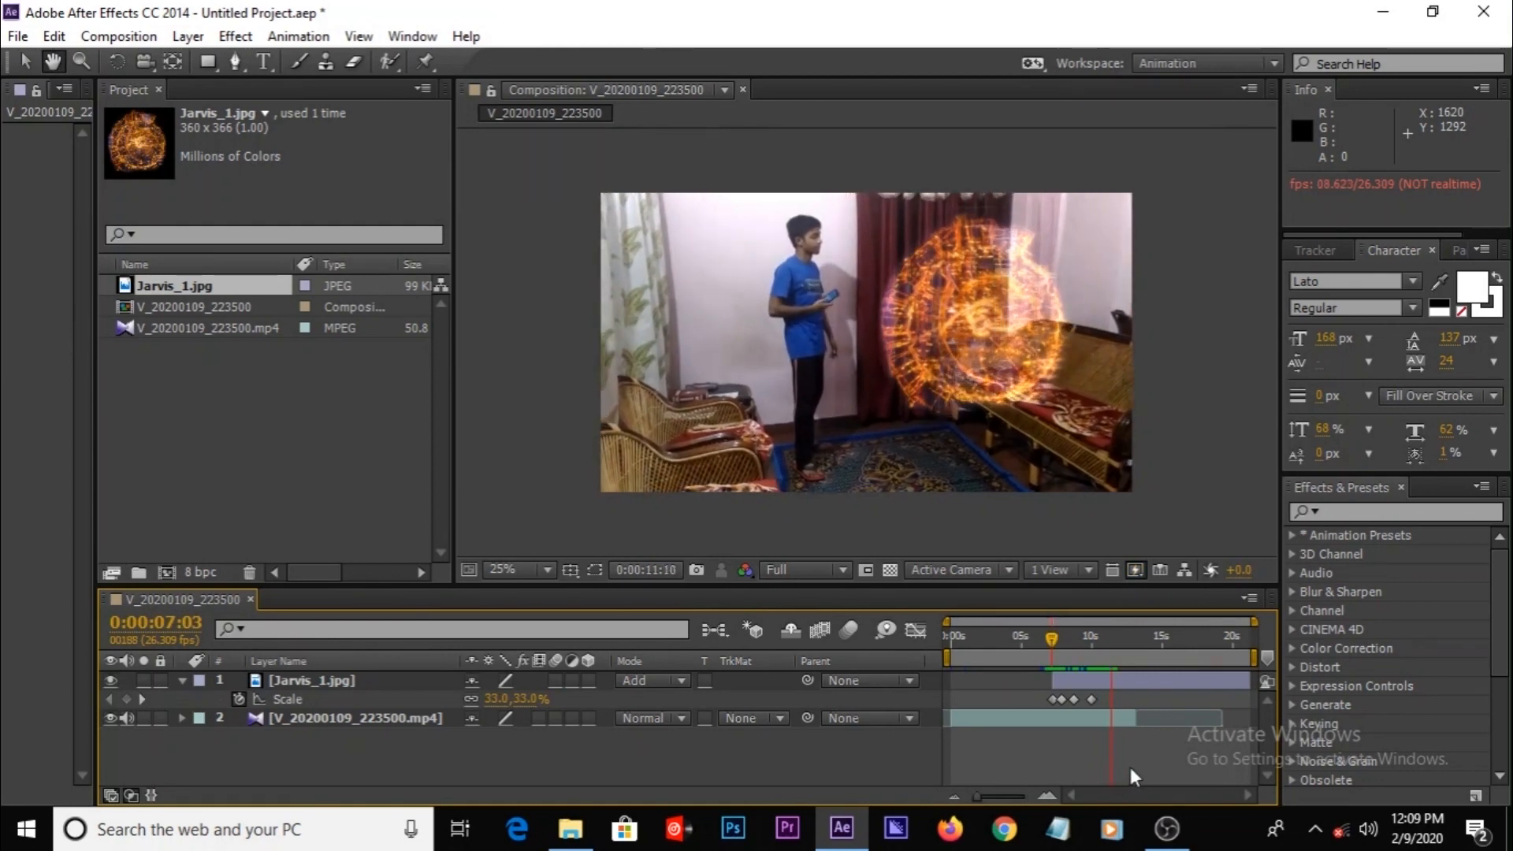
pyautogui.moveTo(1050, 647); pyautogui.dragTo(1108, 647)
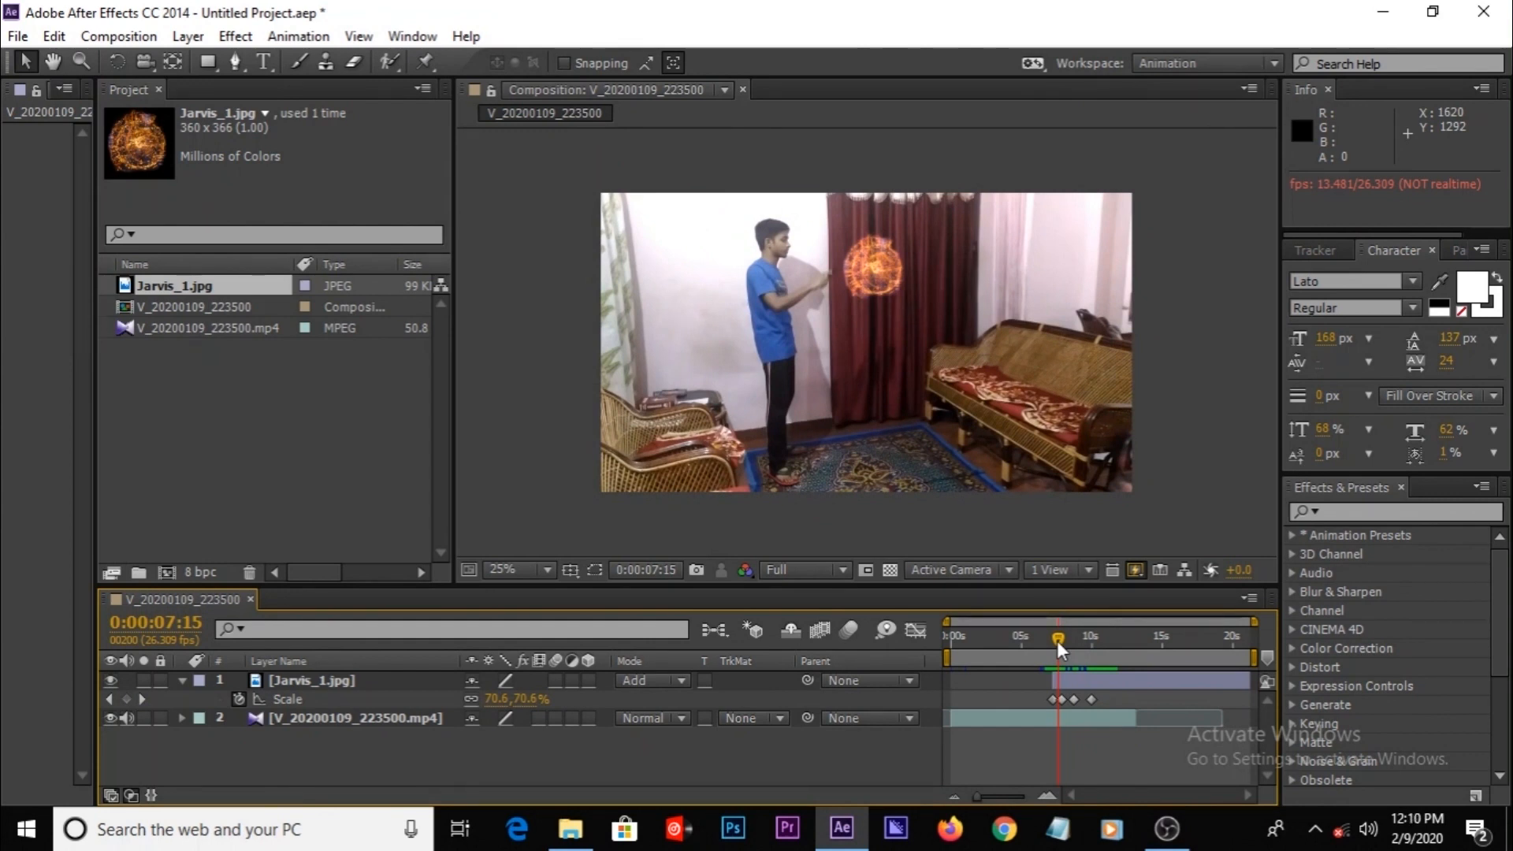
pyautogui.moveTo(1057, 638)
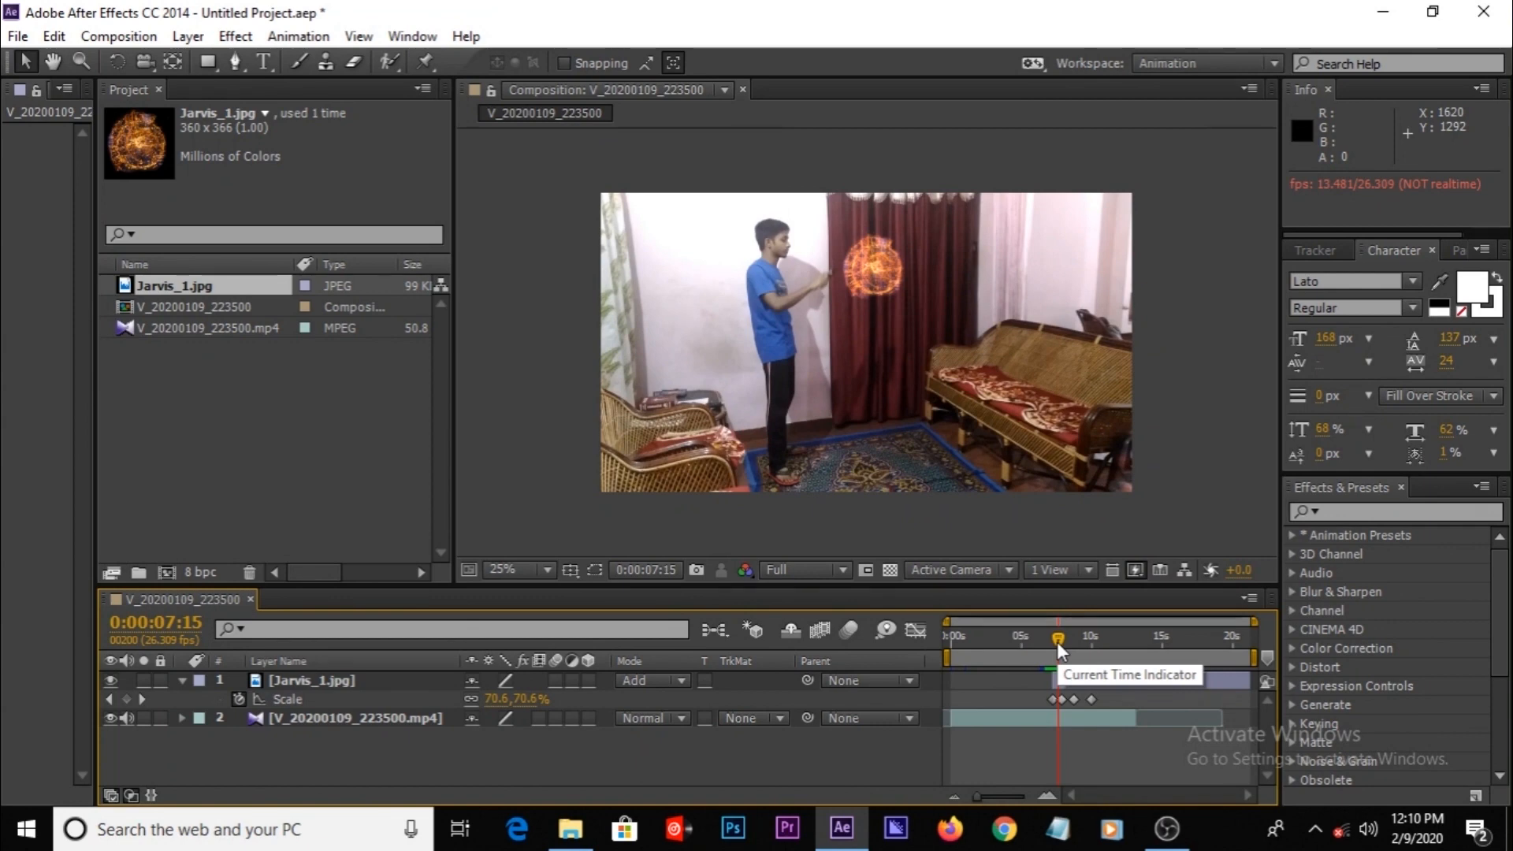